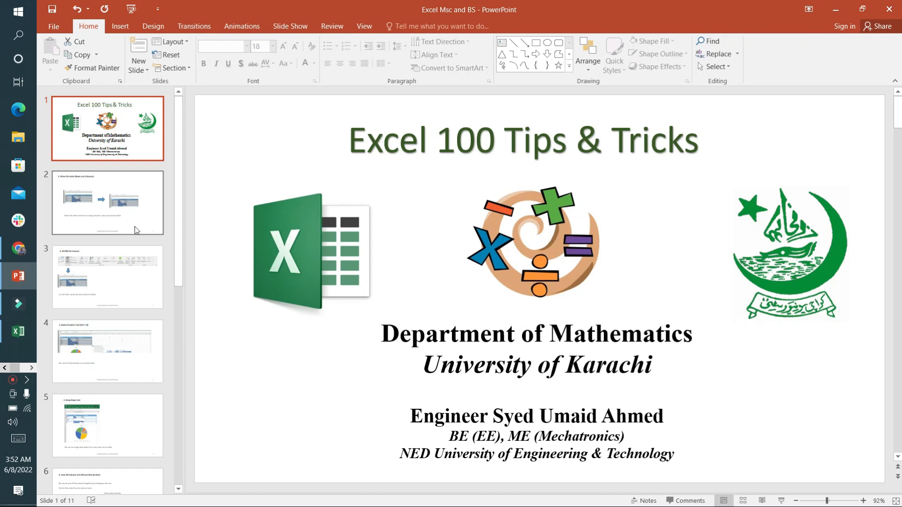
Step: Show PowerPoint slide 2 on moving rows and columns, then switch toward Excel
{"action": "left_click", "coordinate": [107, 202]}
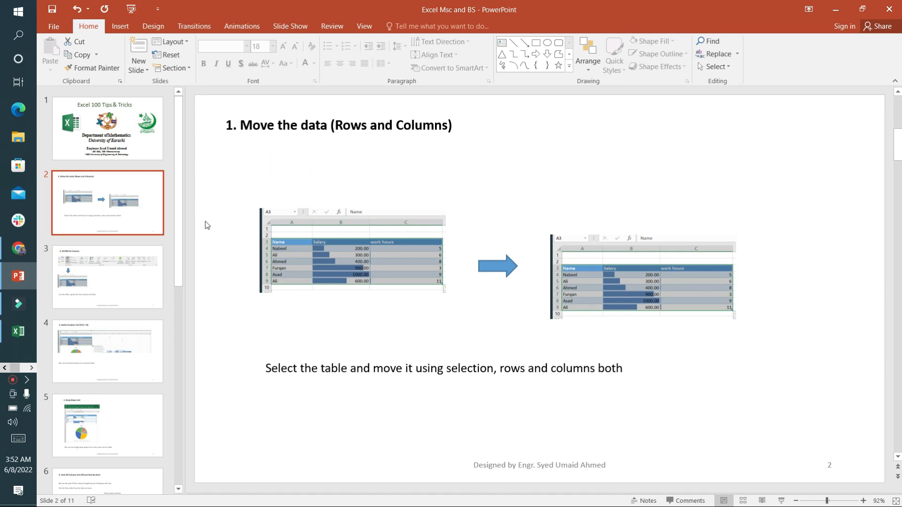
{"action": "key", "text": "alt+tab"}
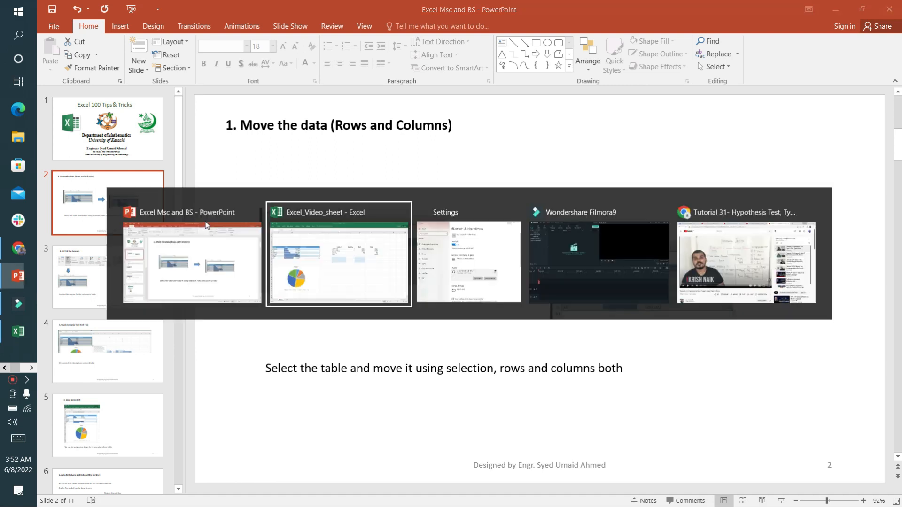
Step: Select the salary table in Excel and drag the work hours column to a new position
{"action": "left_click", "coordinate": [338, 254]}
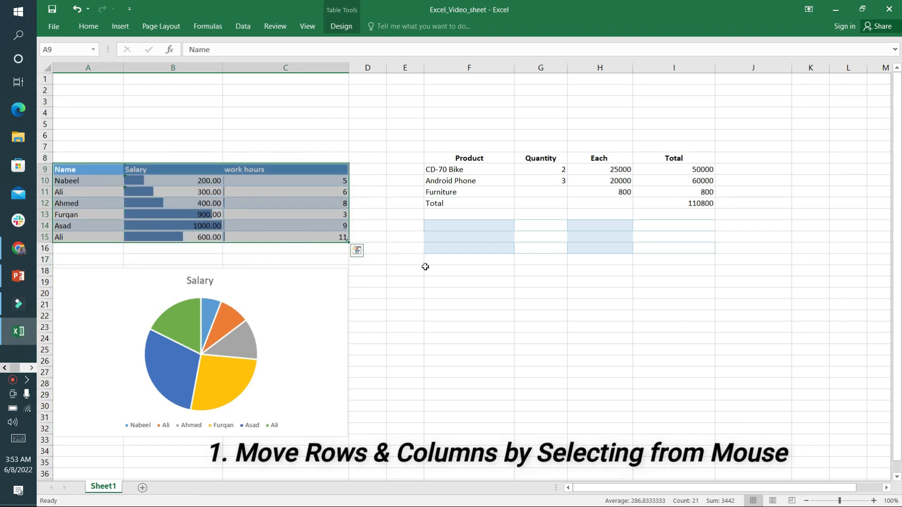
{"action": "left_click", "coordinate": [284, 169]}
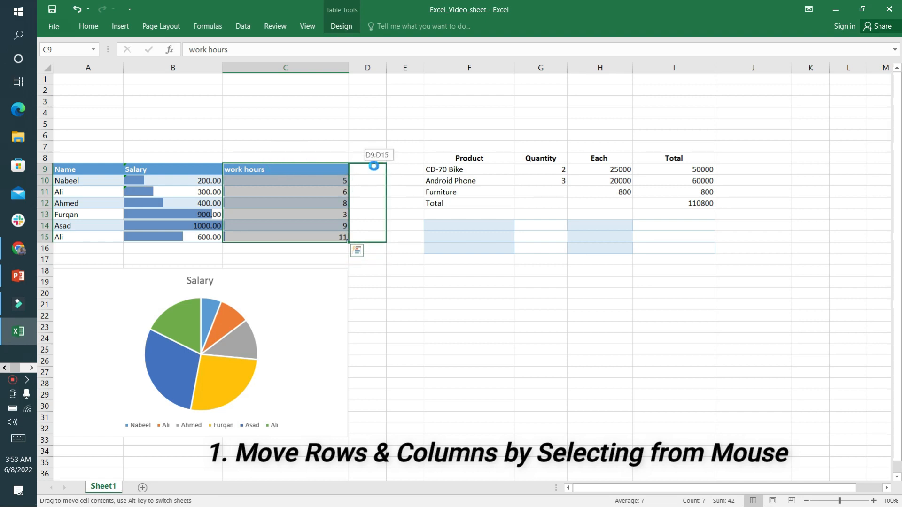
{"action": "left_click", "coordinate": [19, 276]}
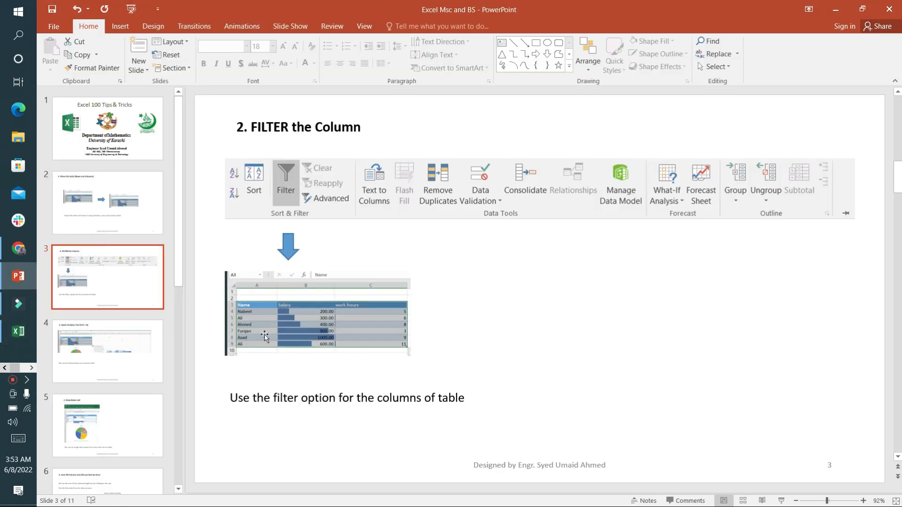
Step: Turn on Data filters for the salary table and sort Salary smallest to largest
{"action": "left_click", "coordinate": [18, 331]}
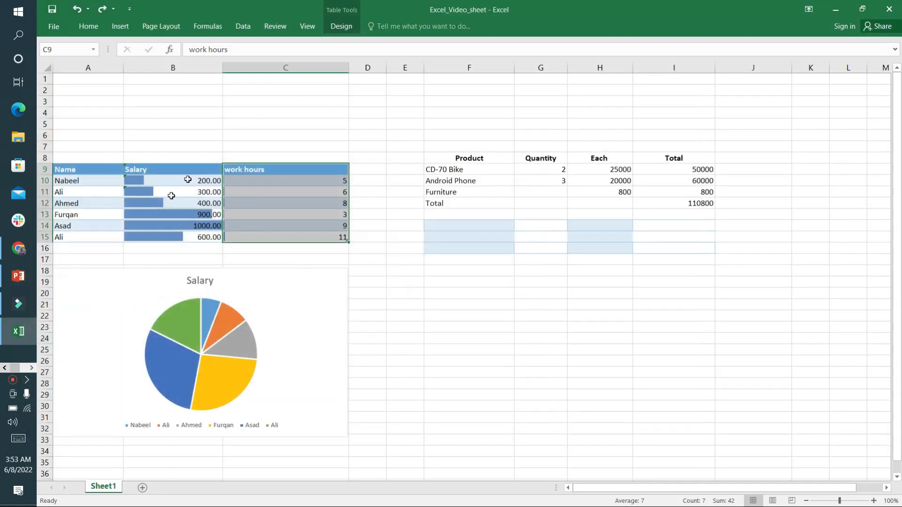
{"action": "left_click", "coordinate": [405, 52]}
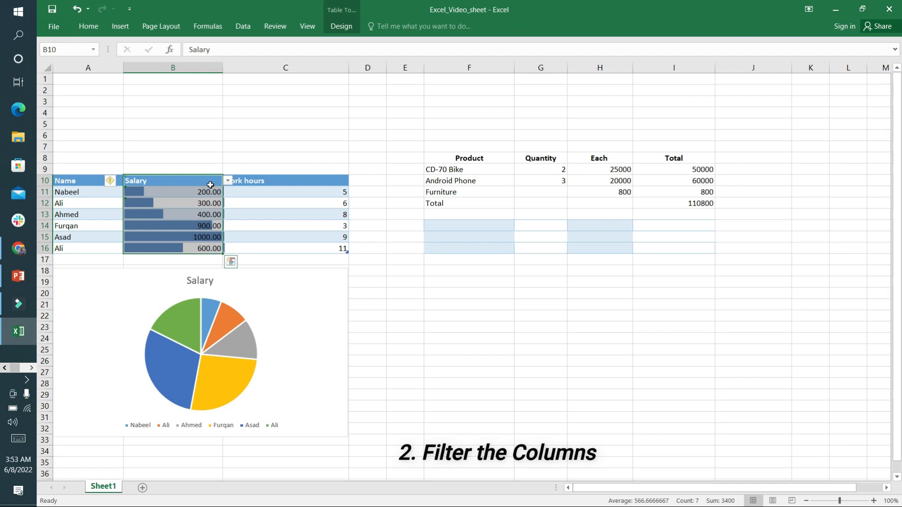
{"action": "left_click", "coordinate": [243, 26]}
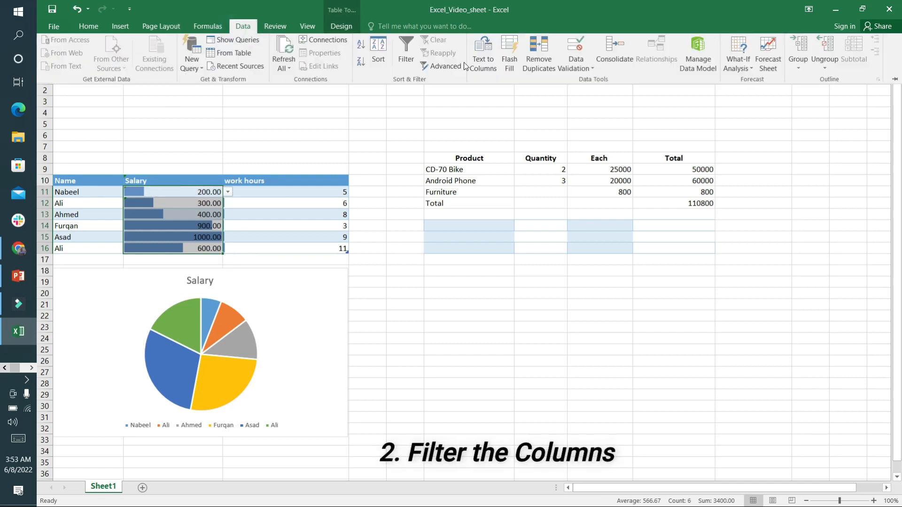
{"action": "left_click", "coordinate": [406, 48]}
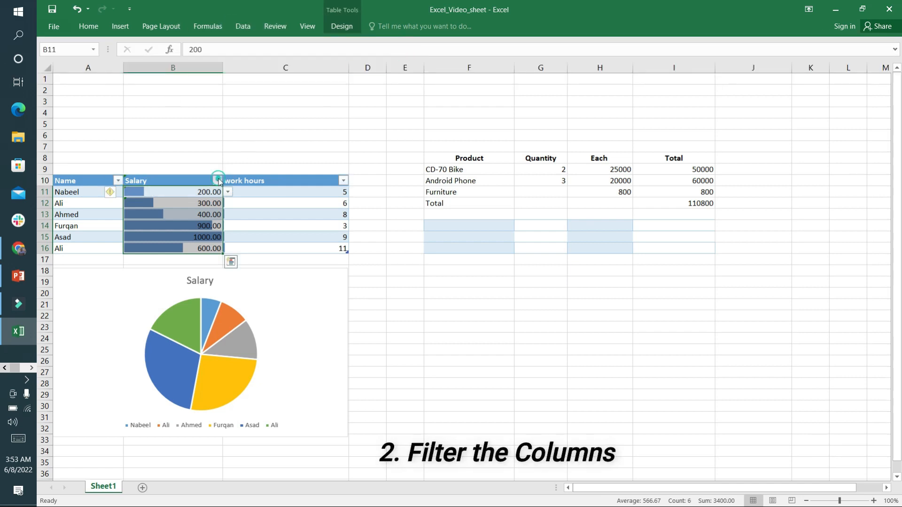
{"action": "mouse_move", "coordinate": [168, 193]}
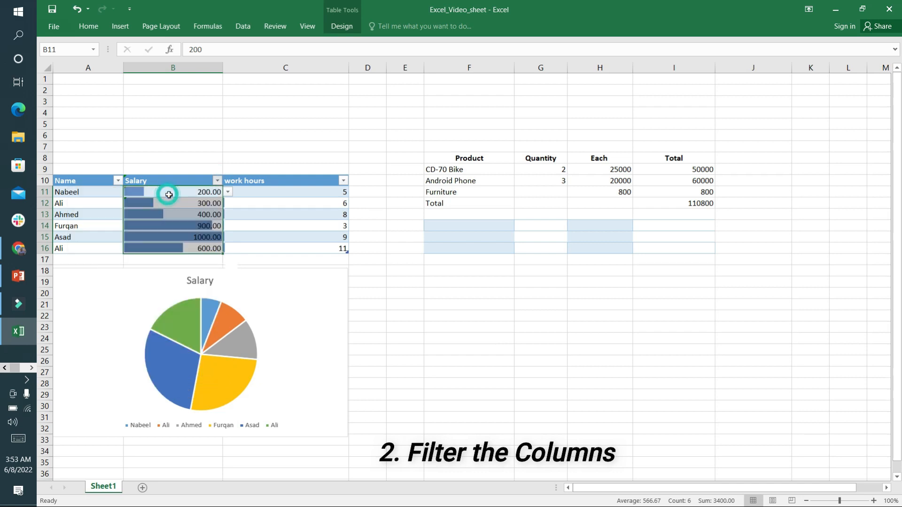
{"action": "left_click", "coordinate": [227, 181]}
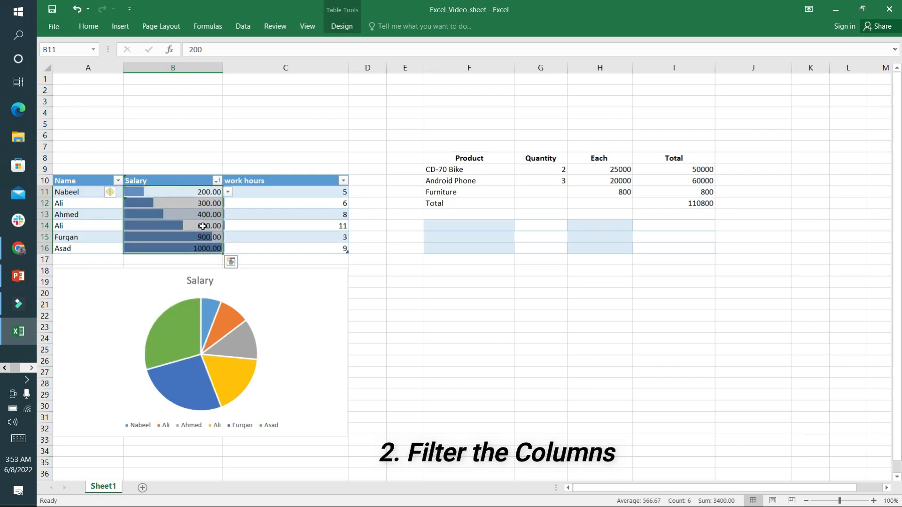
{"action": "left_click", "coordinate": [18, 276]}
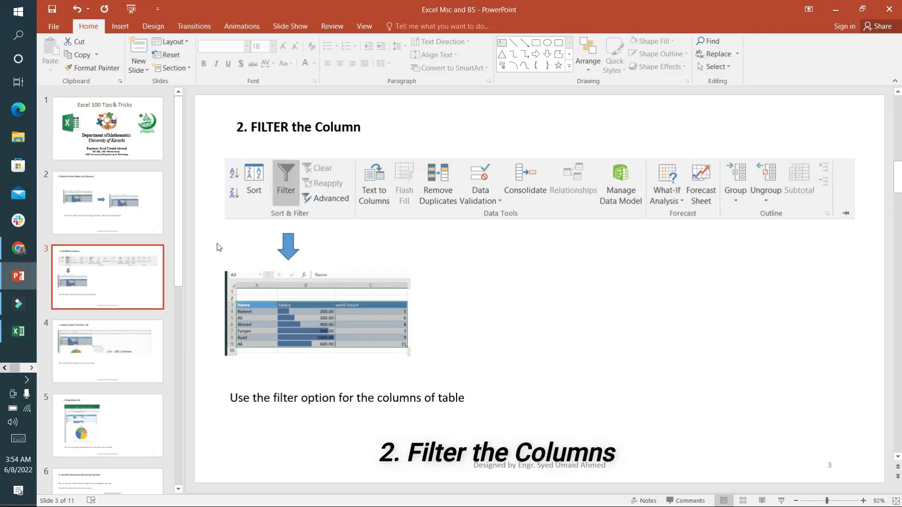
Step: Preview a Quick Analysis color scale on the salary table's salary and work hours figures
{"action": "left_click", "coordinate": [107, 351]}
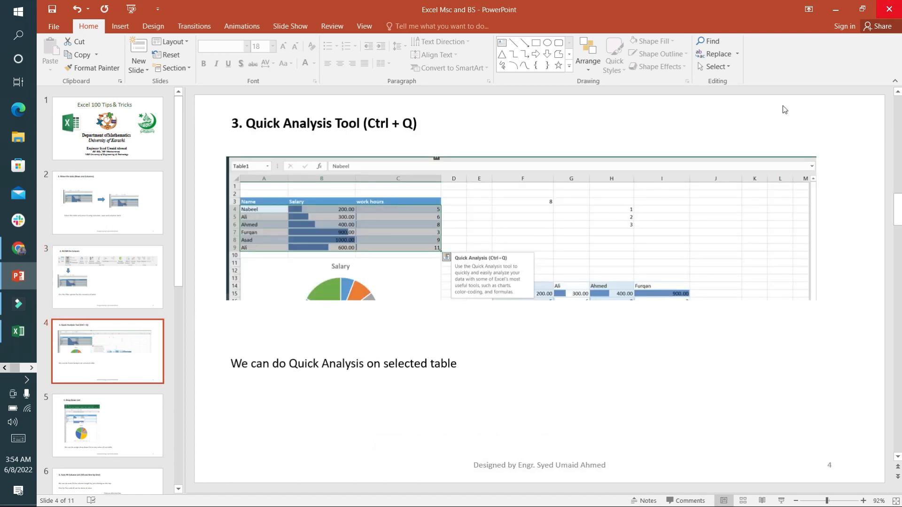
{"action": "left_click", "coordinate": [19, 331]}
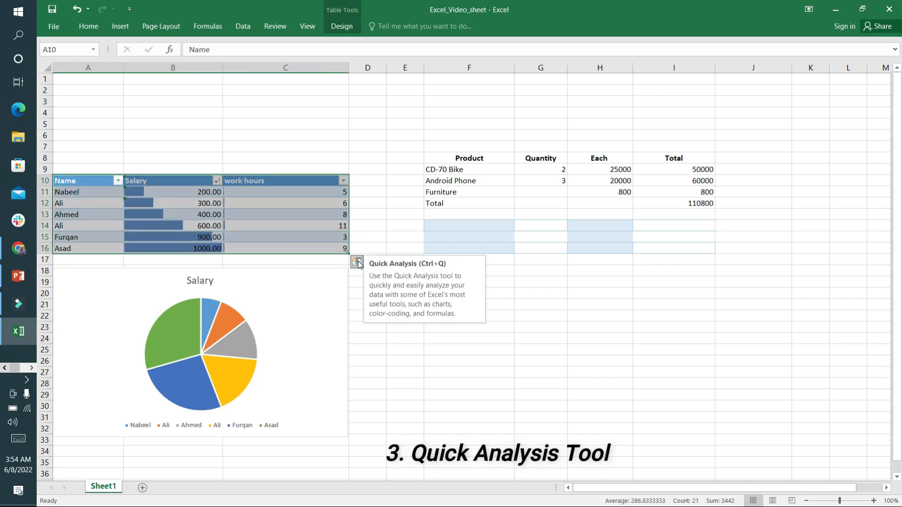
{"action": "left_click", "coordinate": [356, 262]}
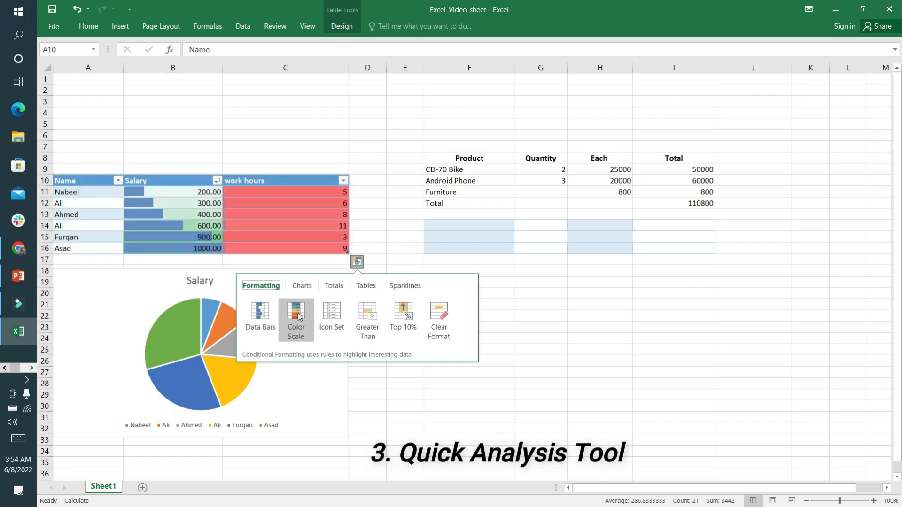
{"action": "mouse_move", "coordinate": [322, 312]}
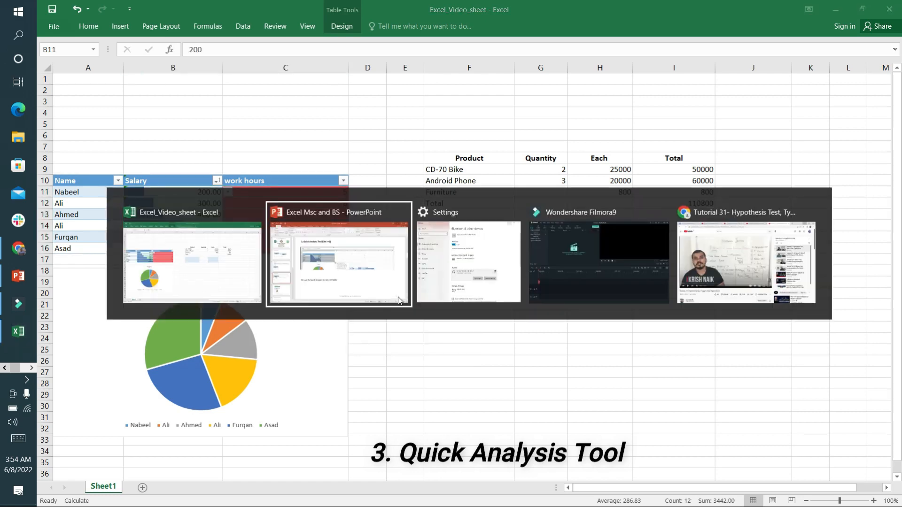
Step: Type the list values 5, 6, 7 and 4 down column H from H20
{"action": "left_click", "coordinate": [339, 255]}
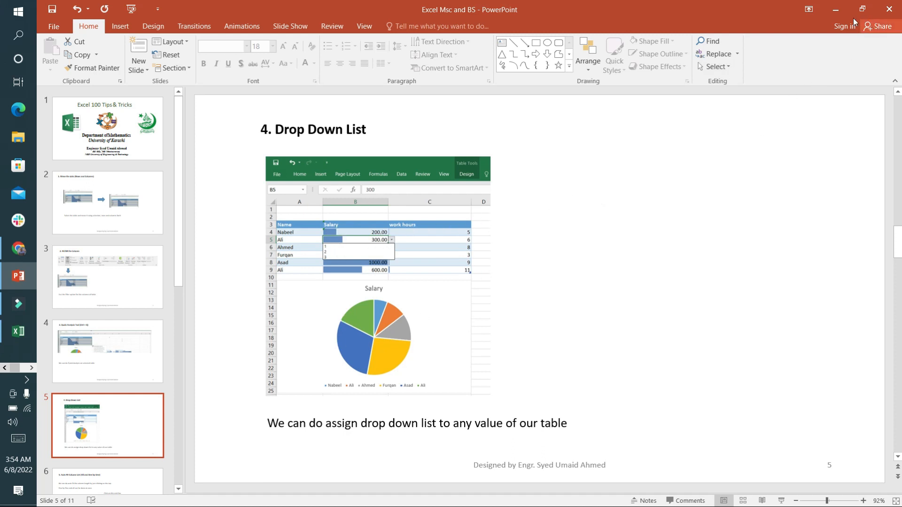
{"action": "left_click", "coordinate": [19, 331]}
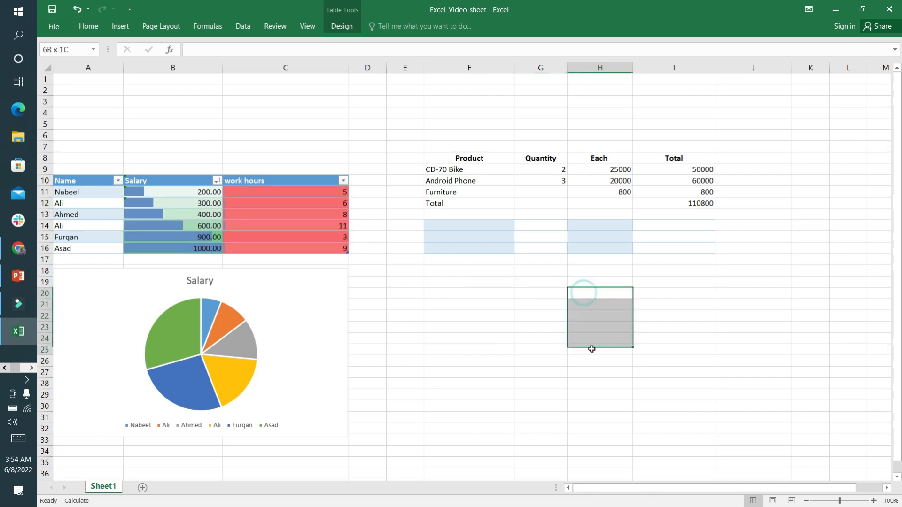
{"action": "type", "text": "5"}
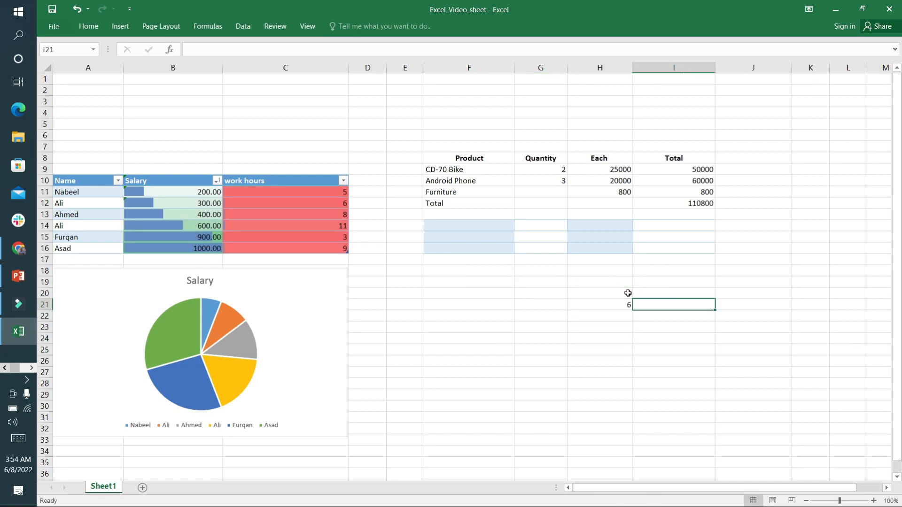
{"action": "type", "text": "7"}
{"action": "left_click", "coordinate": [600, 327]}
{"action": "type", "text": "i"}
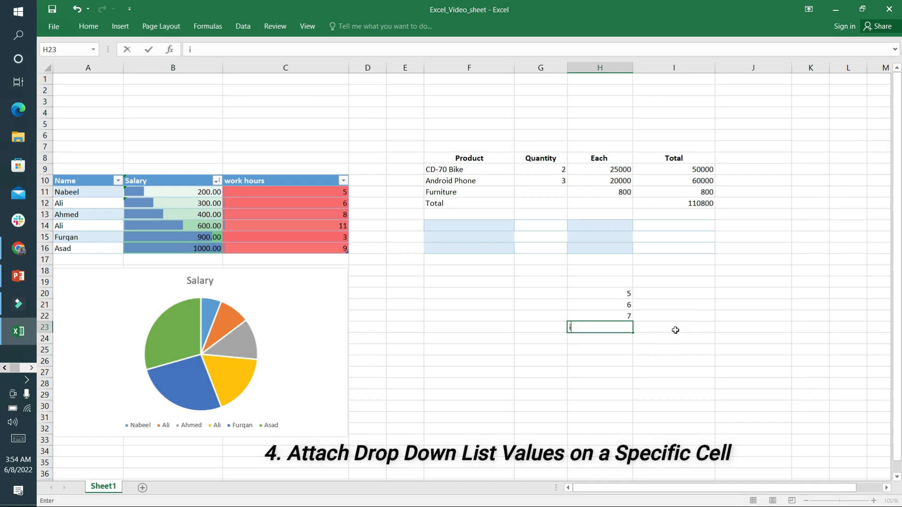
{"action": "type", "text": "4"}
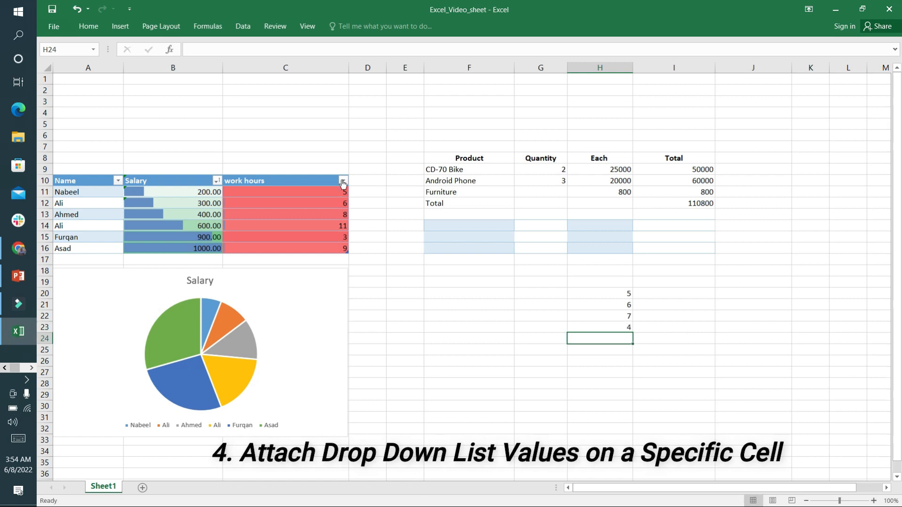
Step: Add List data validation to Nabeel's cell B11 with source =$H$20:$H$23
{"action": "left_click", "coordinate": [172, 192]}
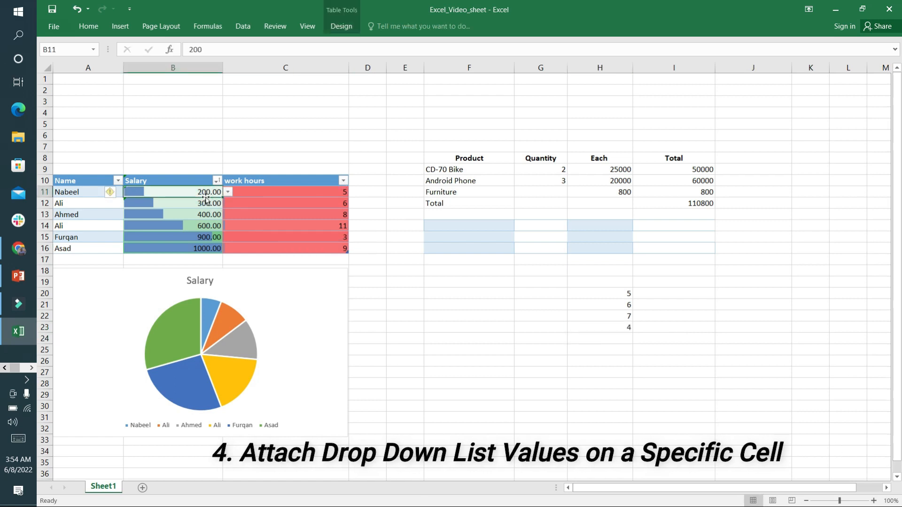
{"action": "left_click", "coordinate": [243, 26]}
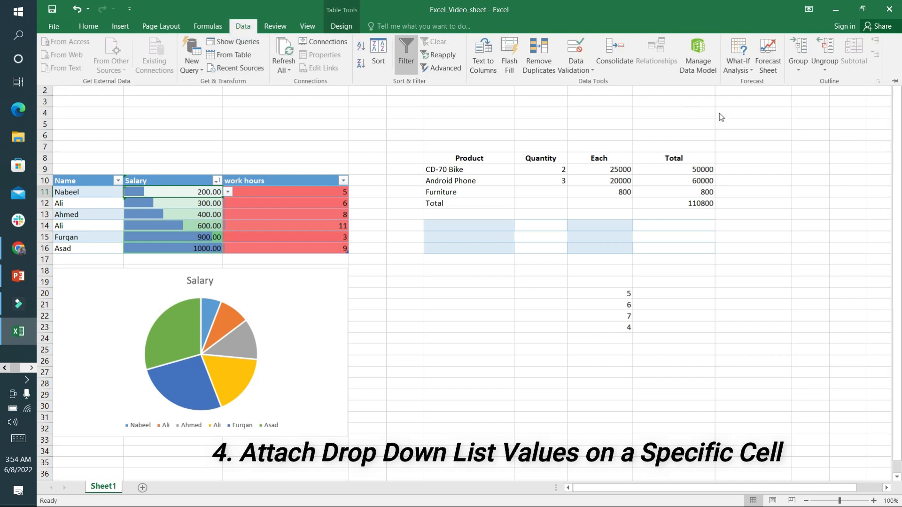
{"action": "left_click", "coordinate": [574, 55]}
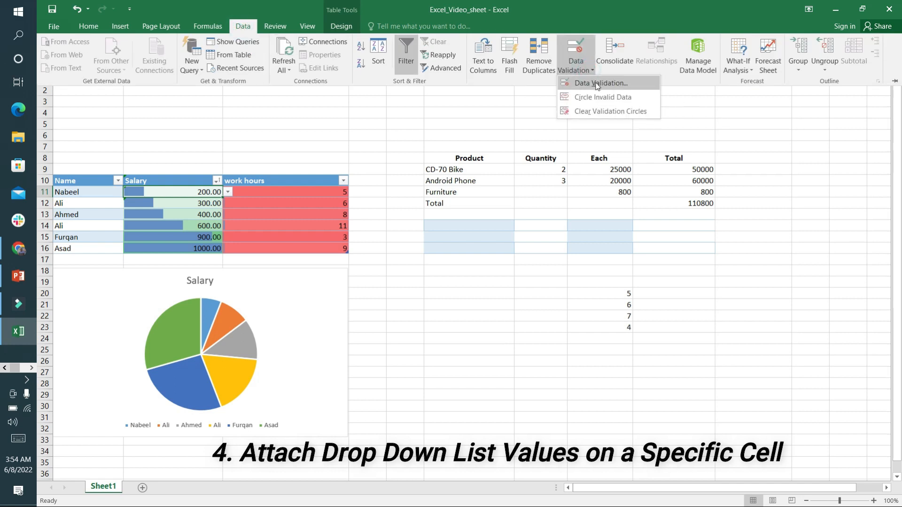
{"action": "left_click", "coordinate": [601, 82]}
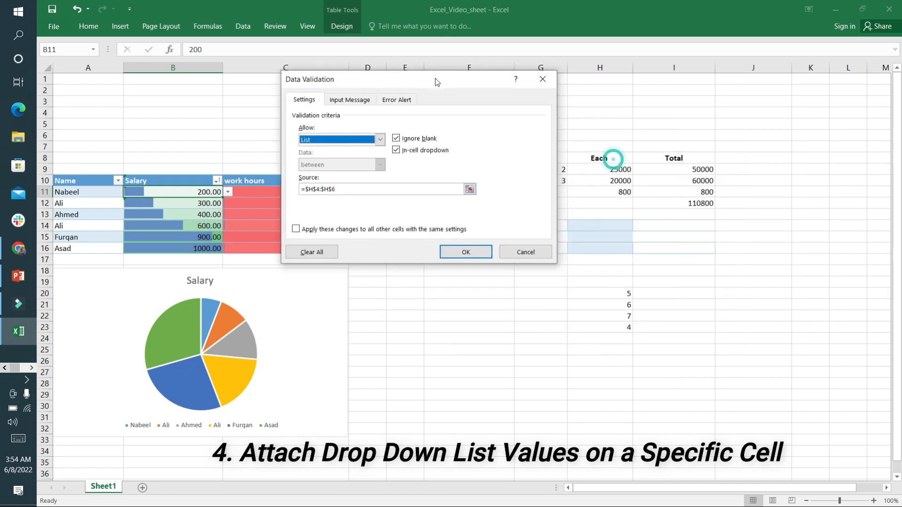
{"action": "left_click", "coordinate": [468, 189]}
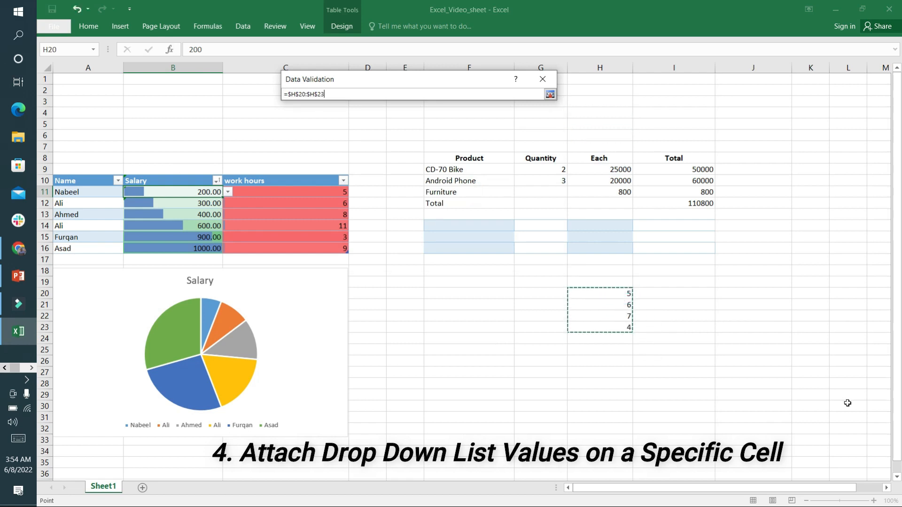
{"action": "left_click", "coordinate": [549, 94]}
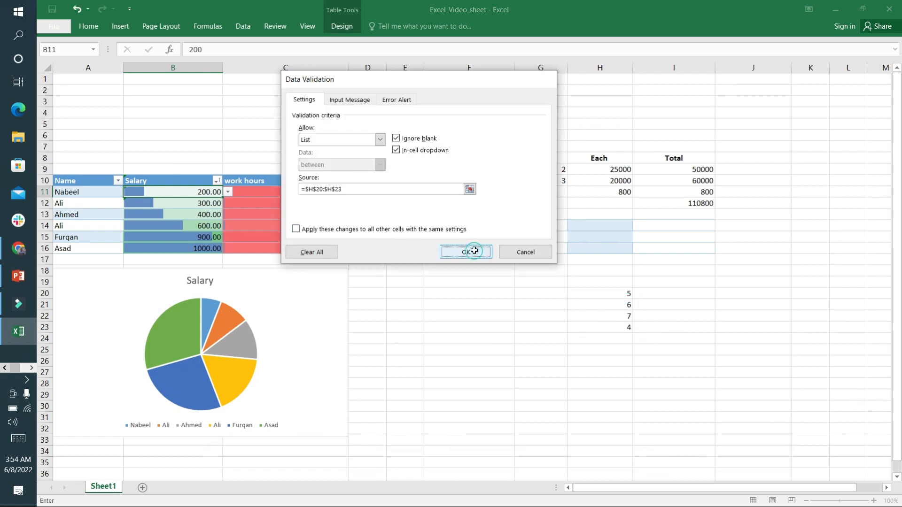
{"action": "left_click", "coordinate": [464, 252]}
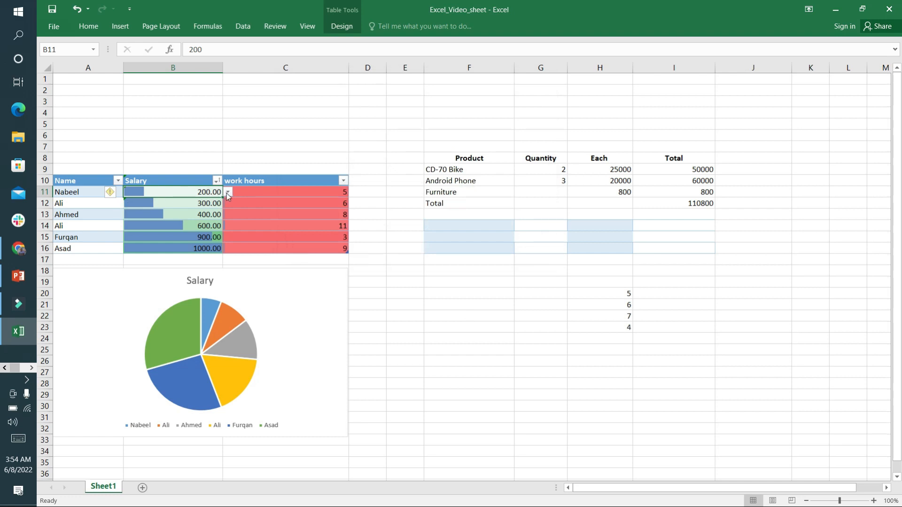
{"action": "left_click", "coordinate": [228, 192]}
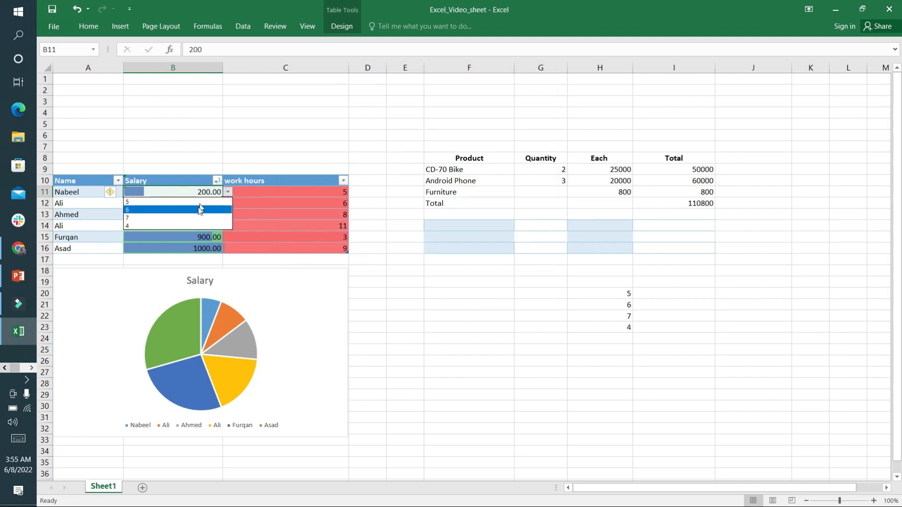
{"action": "mouse_move", "coordinate": [659, 346]}
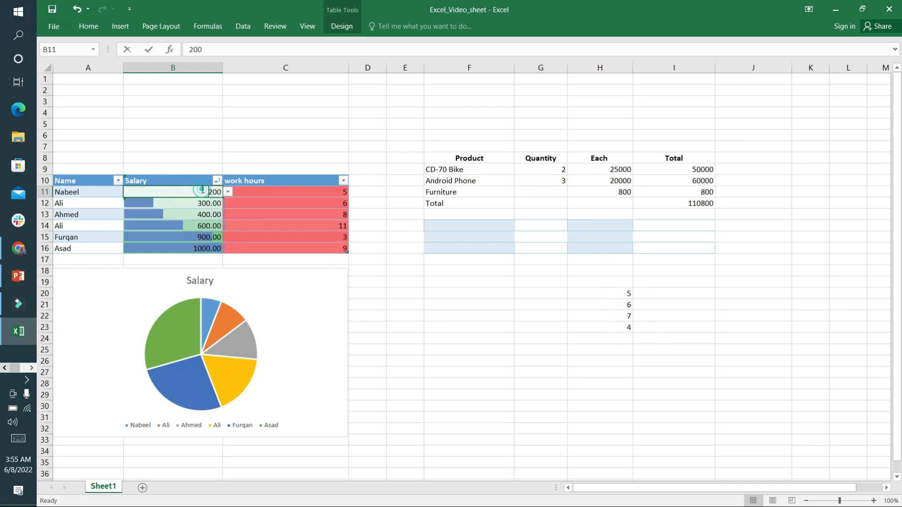
{"action": "type", "text": "9200"}
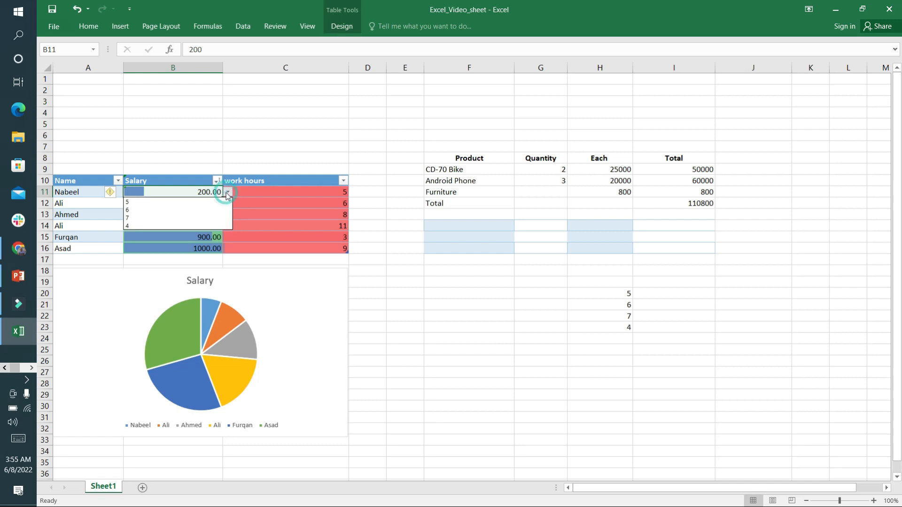
{"action": "key", "text": "alt+tab"}
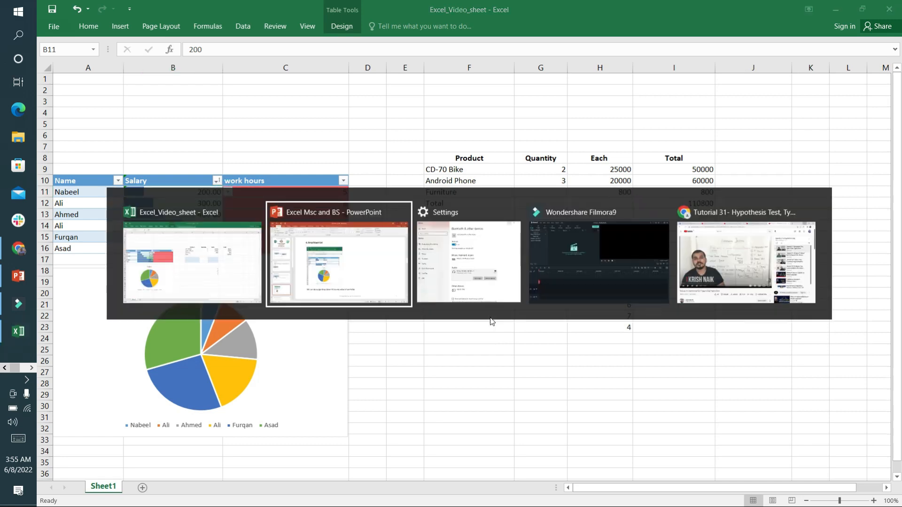
Step: Show PowerPoint slide 6, 'Auto Fit Column List'
{"action": "left_click", "coordinate": [339, 253]}
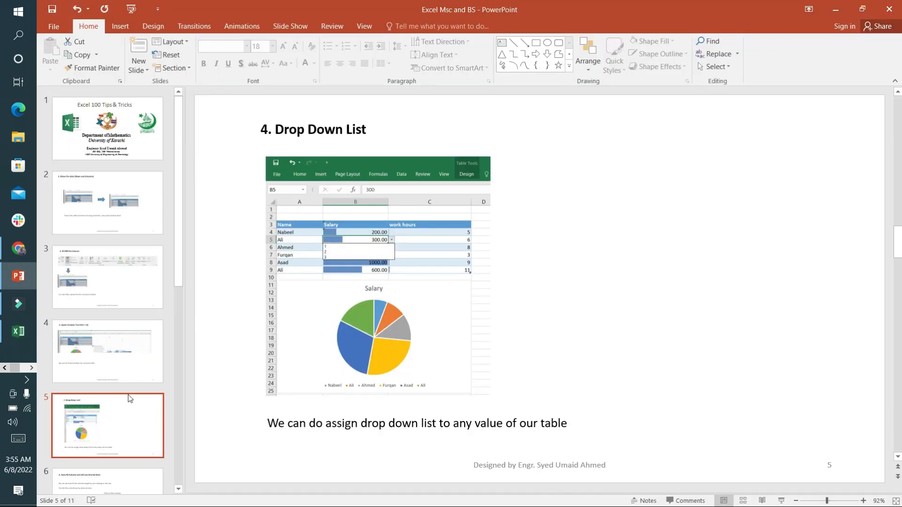
{"action": "left_click", "coordinate": [107, 353]}
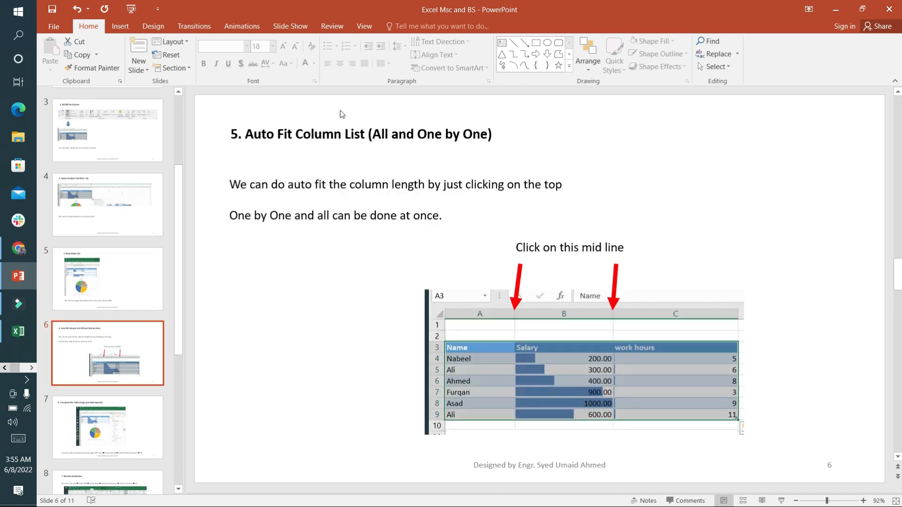
{"action": "mouse_move", "coordinate": [325, 148]}
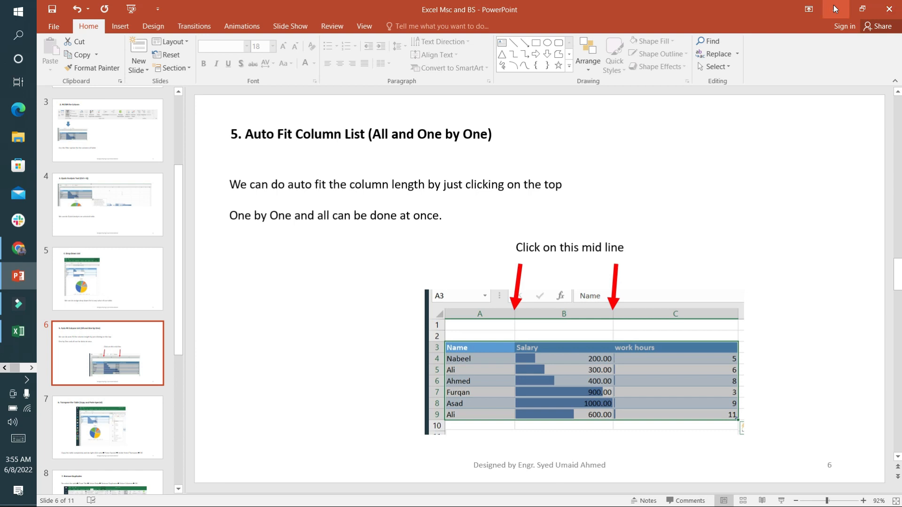
Step: AutoFit the Each and Total columns, AutoFit the whole sheet, then undo the width changes
{"action": "left_click", "coordinate": [19, 331]}
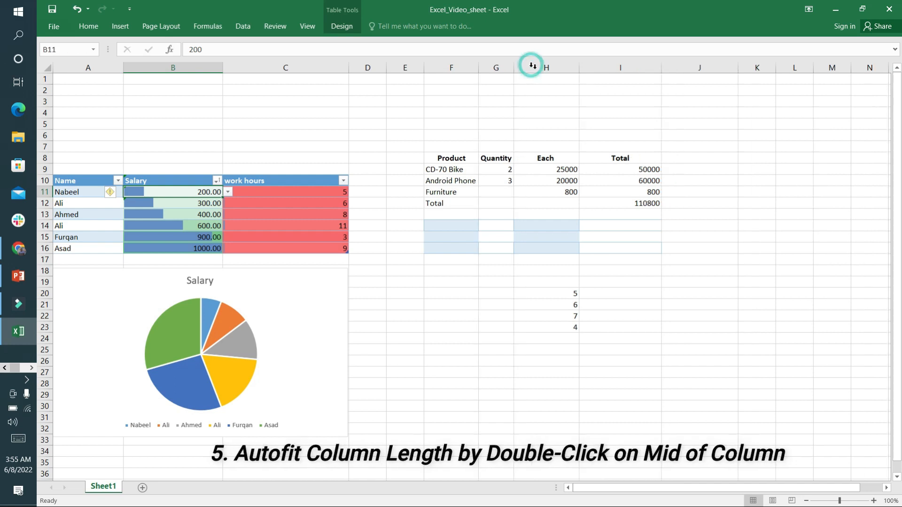
{"action": "double_click", "coordinate": [532, 67]}
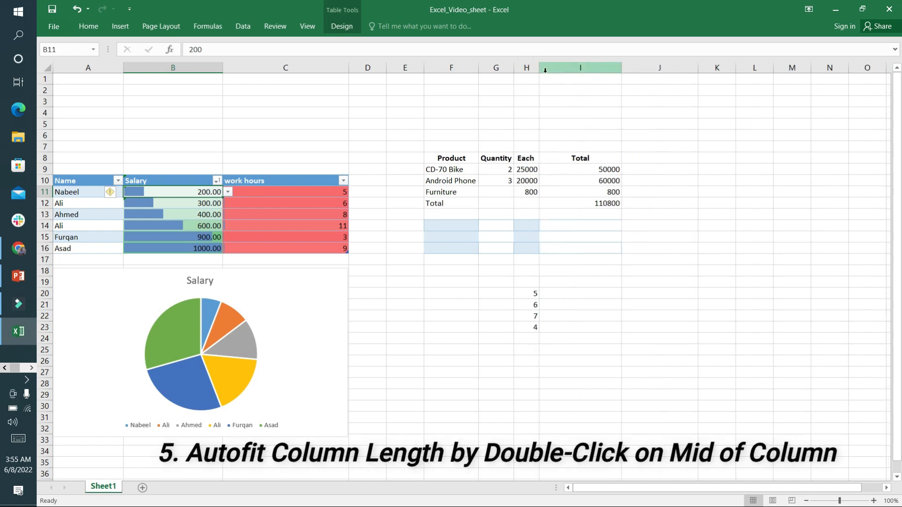
{"action": "double_click", "coordinate": [621, 67]}
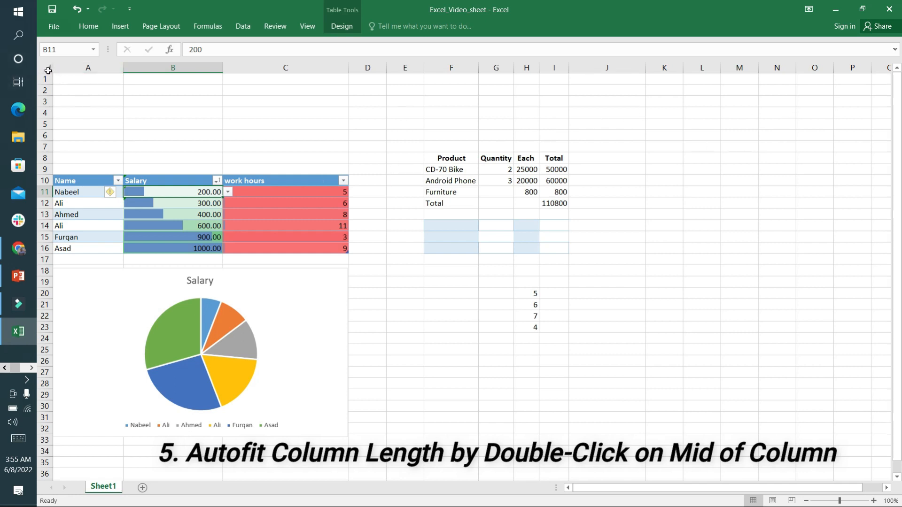
{"action": "left_click", "coordinate": [87, 67]}
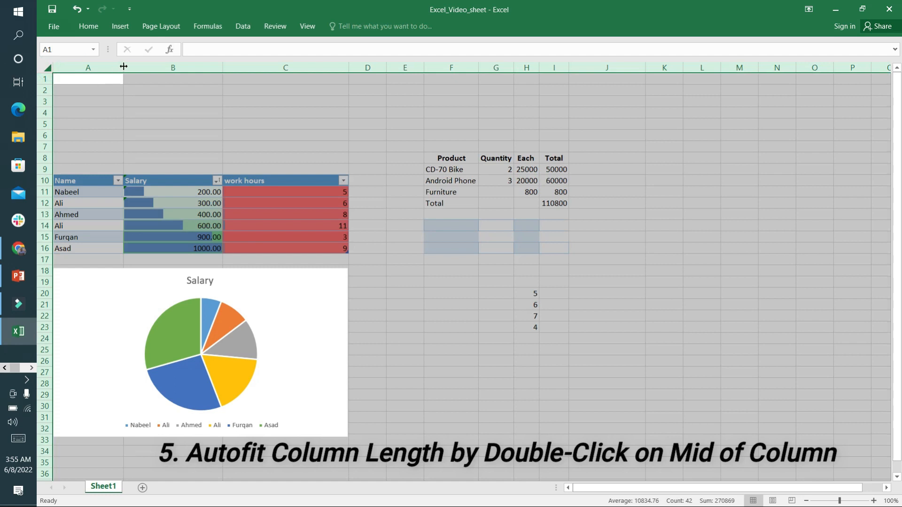
{"action": "double_click", "coordinate": [123, 67]}
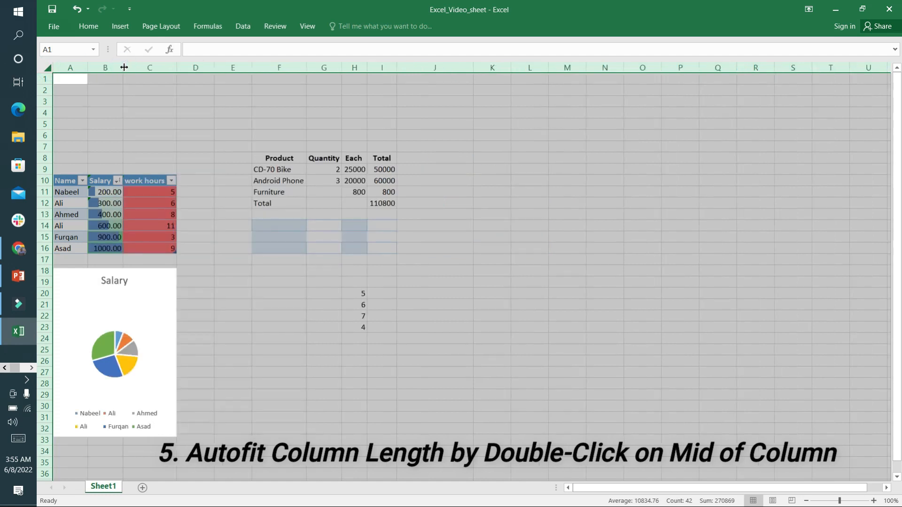
{"action": "mouse_move", "coordinate": [73, 23]}
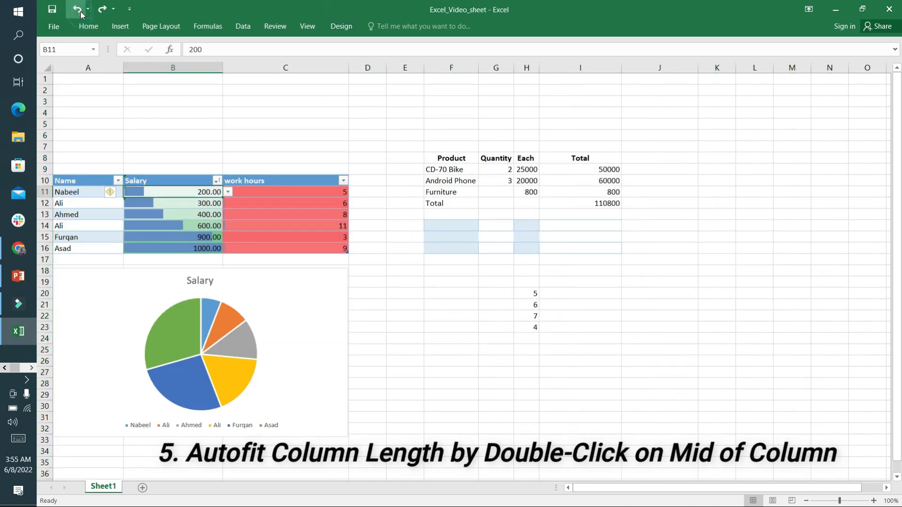
{"action": "double_click", "coordinate": [517, 67]}
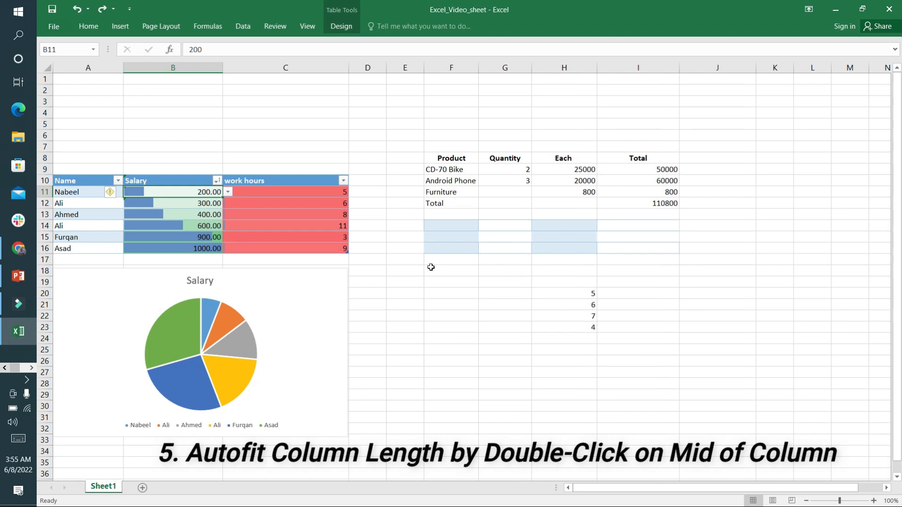
Step: View PowerPoint slide 7 'Transpose the Table' and return to the Excel workbook
{"action": "left_click", "coordinate": [18, 276]}
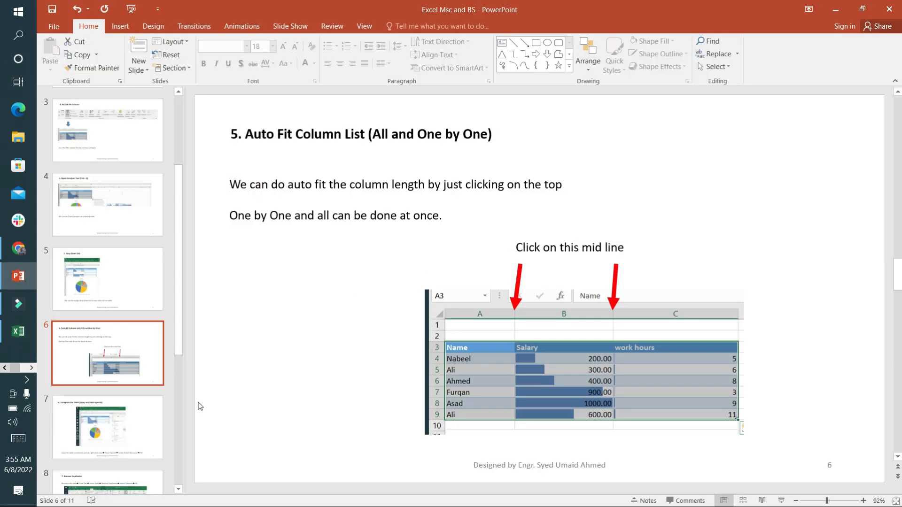
{"action": "left_click", "coordinate": [107, 427]}
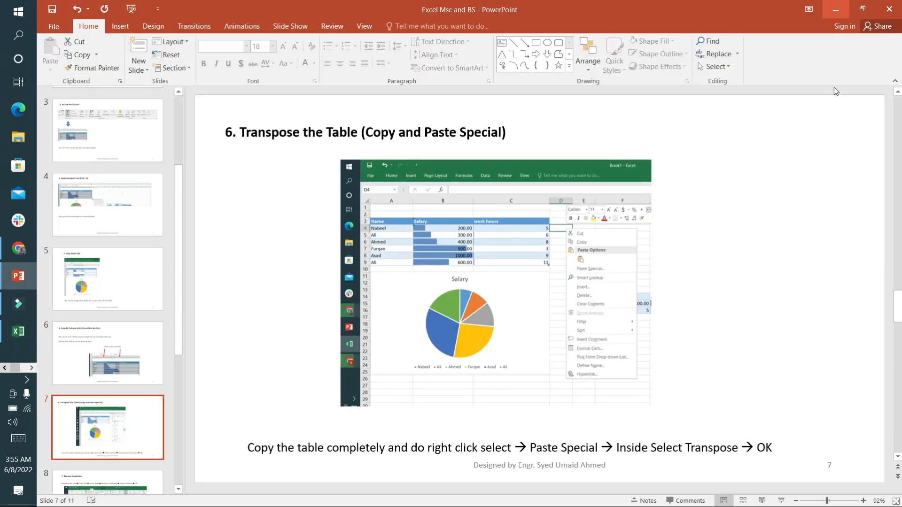
{"action": "left_click", "coordinate": [18, 332]}
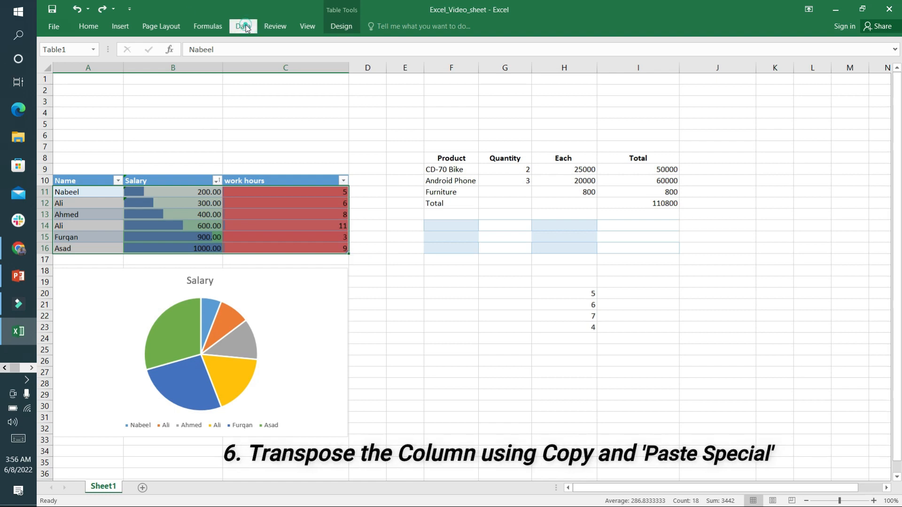
{"action": "mouse_move", "coordinate": [293, 208]}
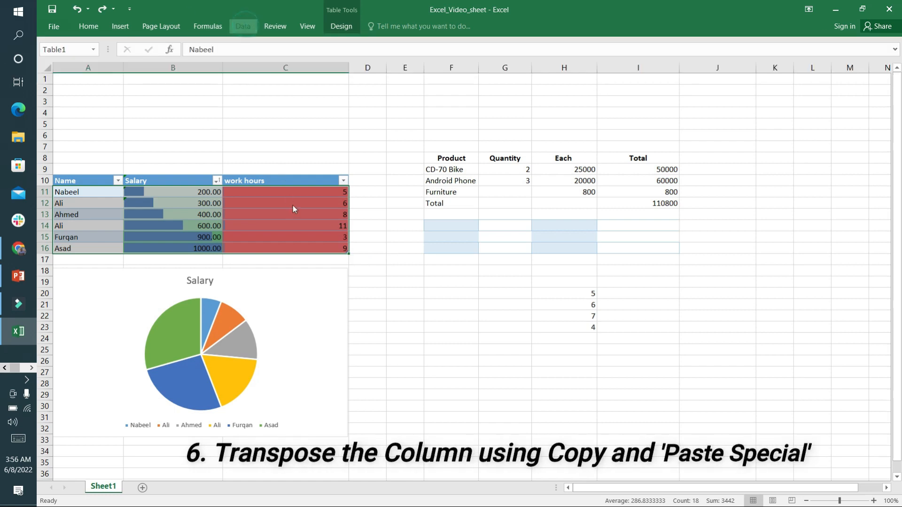
Step: Copy the salary table and Paste Special it transposed at E27
{"action": "key", "text": "ctrl+c"}
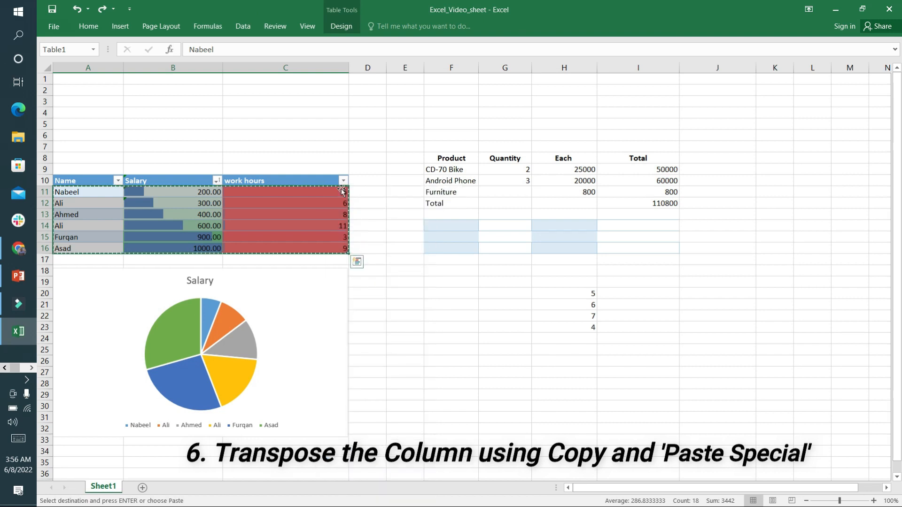
{"action": "left_click", "coordinate": [87, 101]}
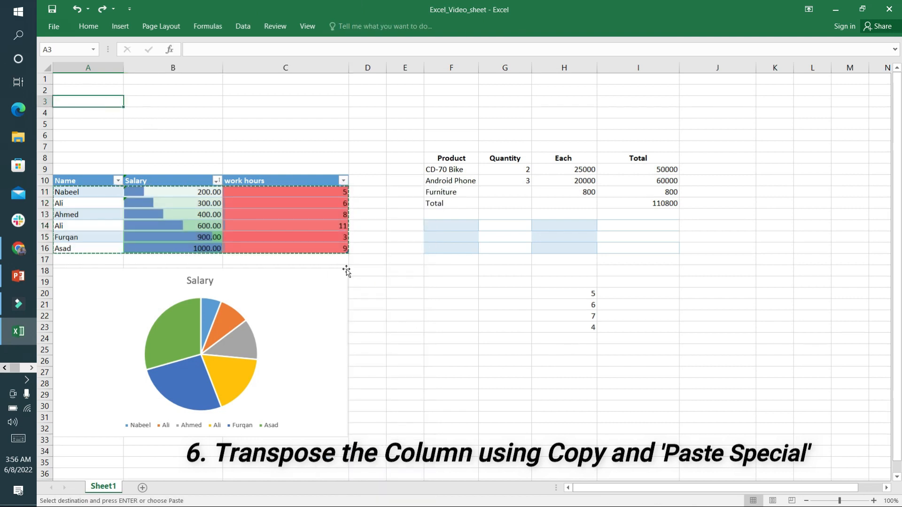
{"action": "right_click", "coordinate": [405, 372]}
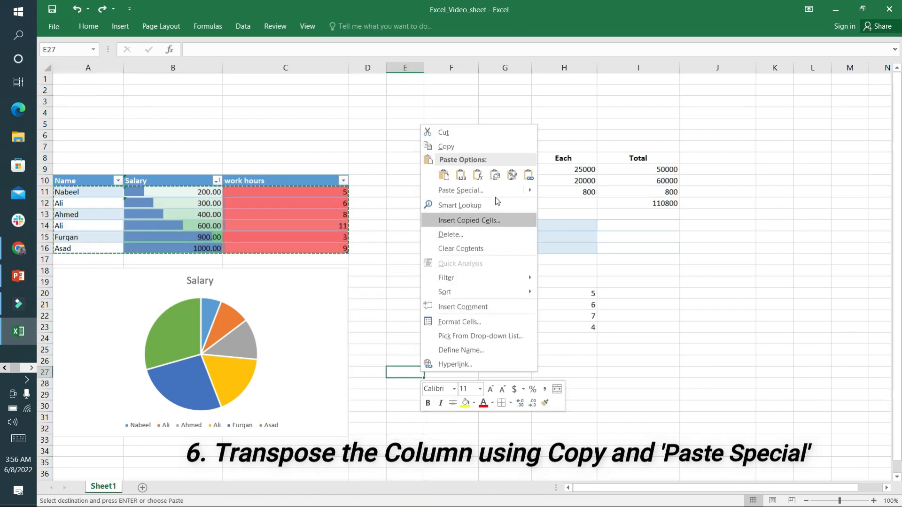
{"action": "mouse_move", "coordinate": [461, 190]}
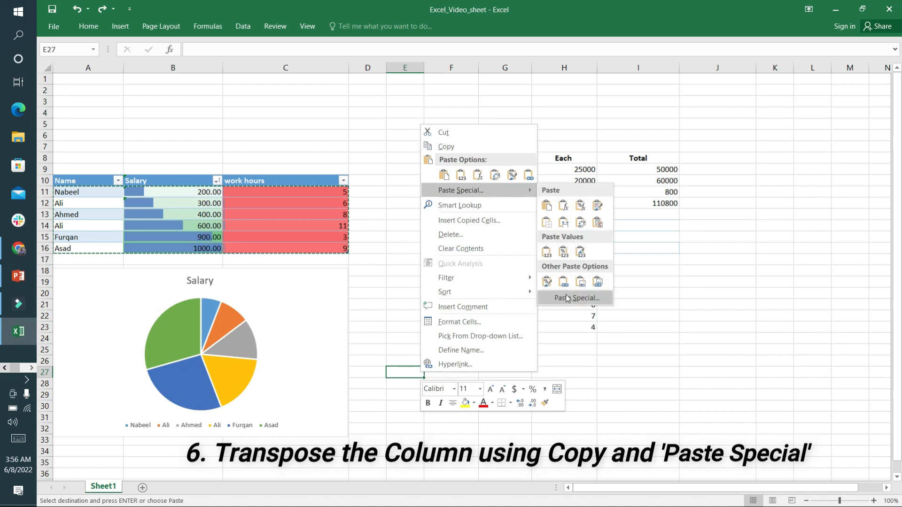
{"action": "left_click", "coordinate": [574, 298]}
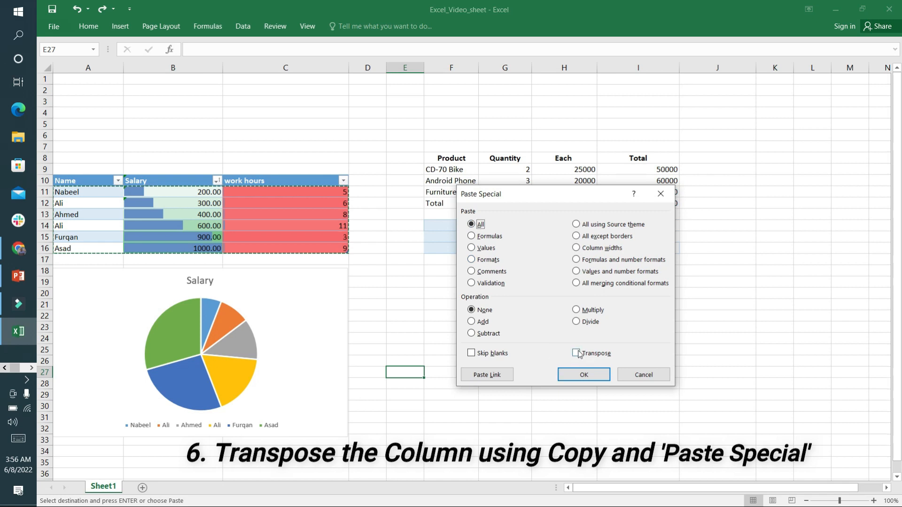
{"action": "left_click", "coordinate": [582, 374]}
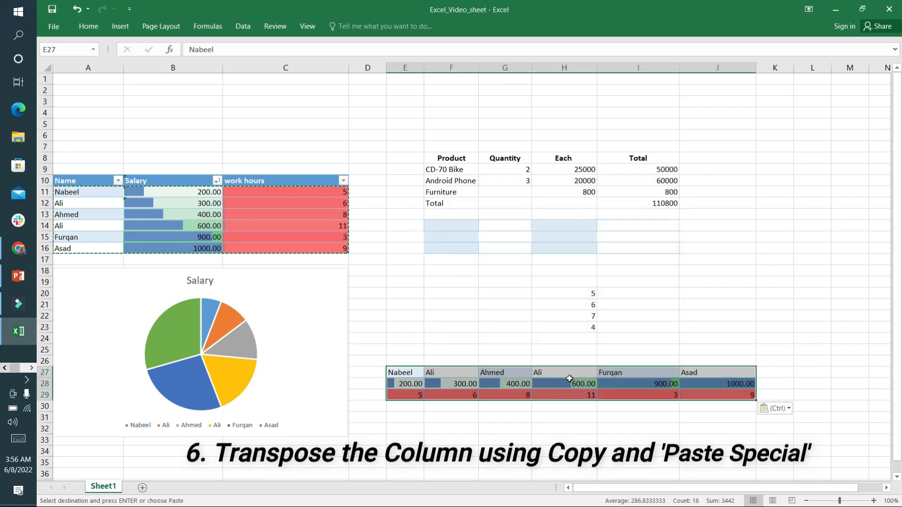
{"action": "mouse_move", "coordinate": [503, 403]}
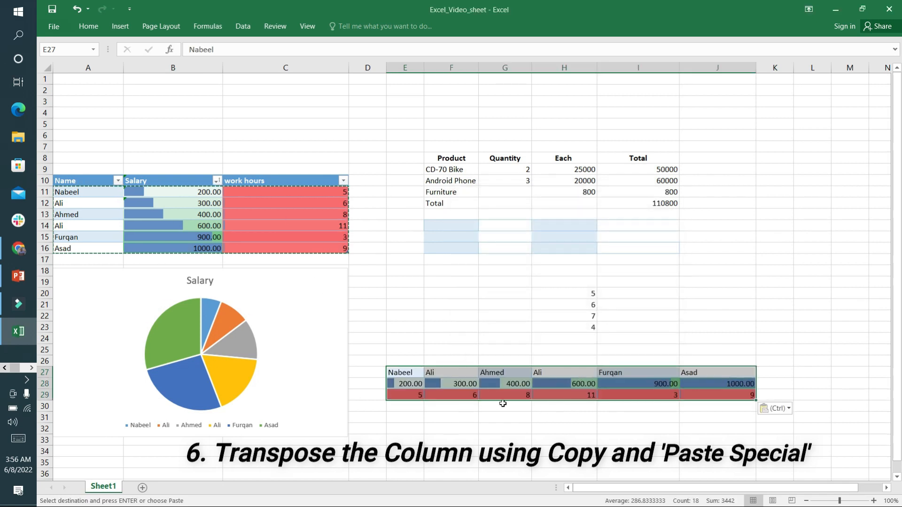
Step: Glance at PowerPoint's Remove Duplicates slide and return to the Excel workbook
{"action": "left_click", "coordinate": [564, 417]}
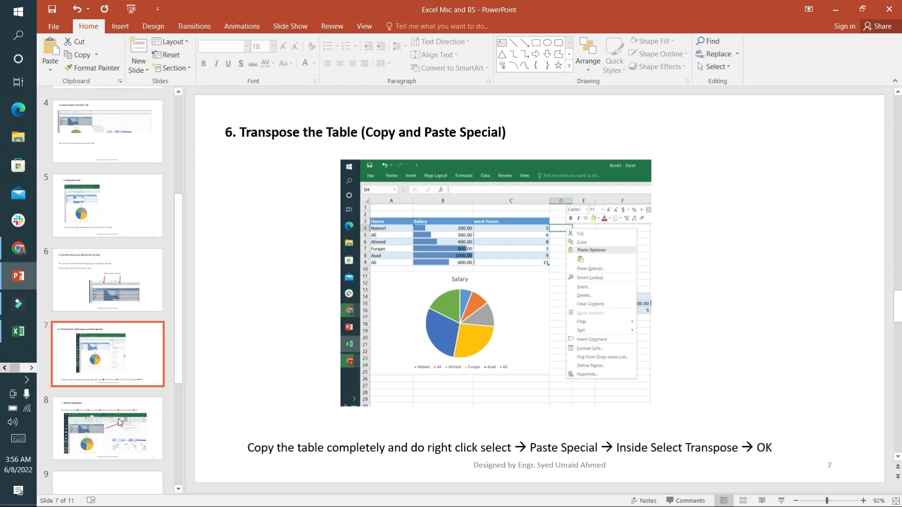
{"action": "left_click", "coordinate": [108, 428]}
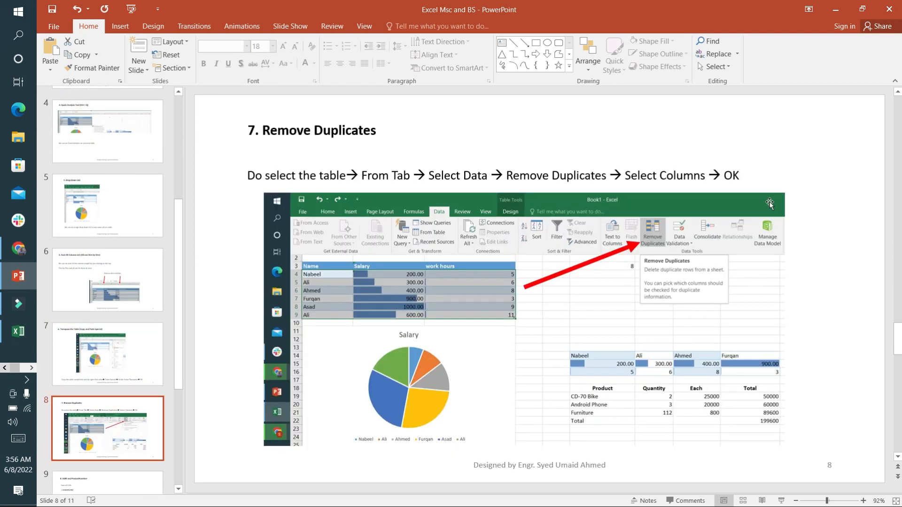
{"action": "left_click", "coordinate": [19, 331]}
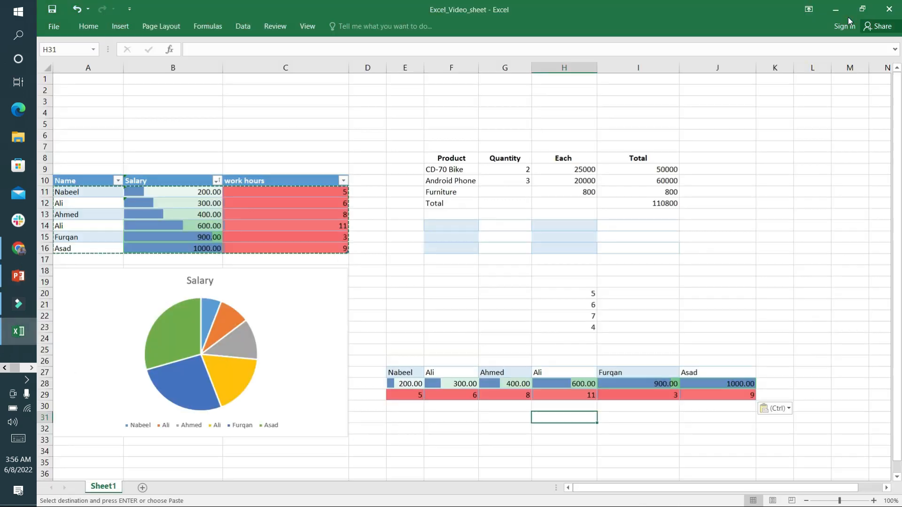
Step: Remove the duplicate Ali row from the salary table, comparing by Name only
{"action": "left_click", "coordinate": [505, 282]}
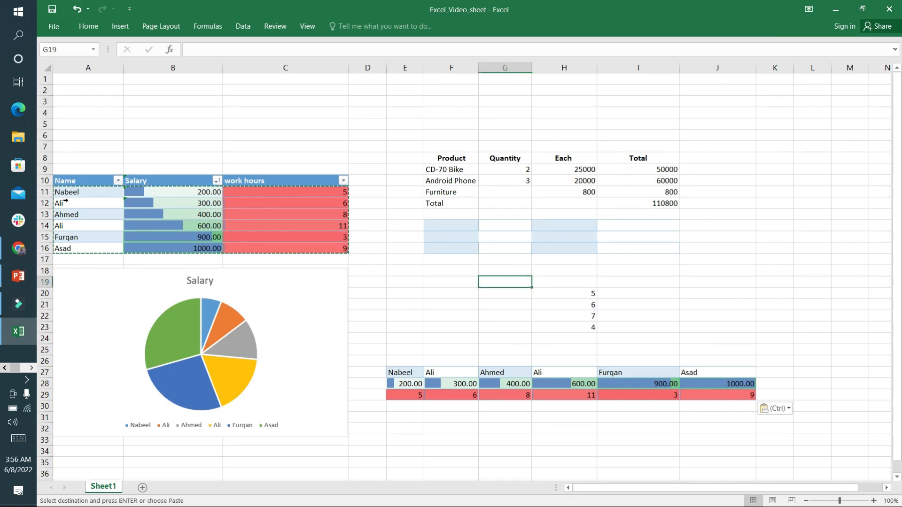
{"action": "left_click", "coordinate": [451, 270]}
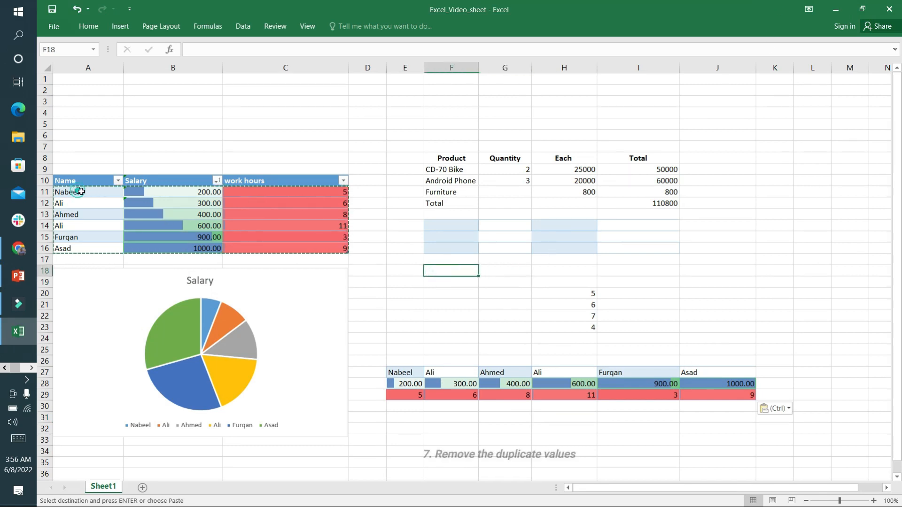
{"action": "left_click", "coordinate": [65, 192]}
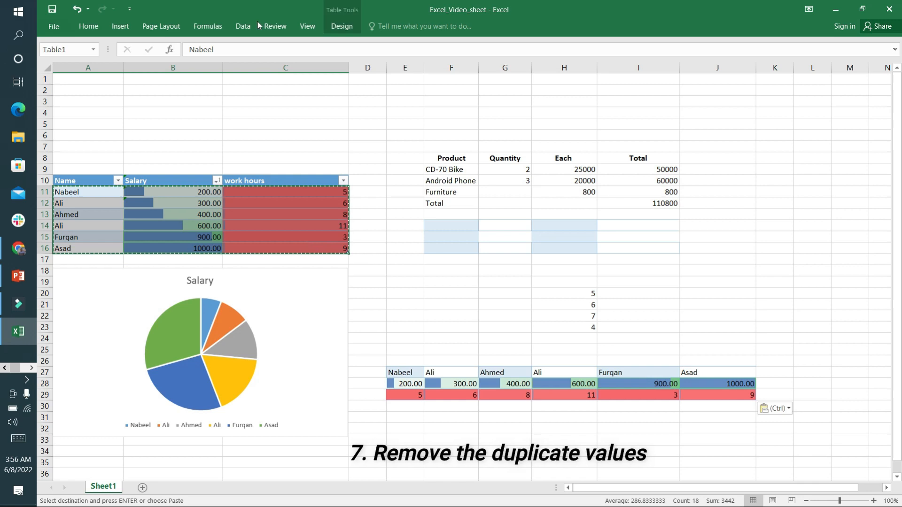
{"action": "left_click", "coordinate": [243, 26]}
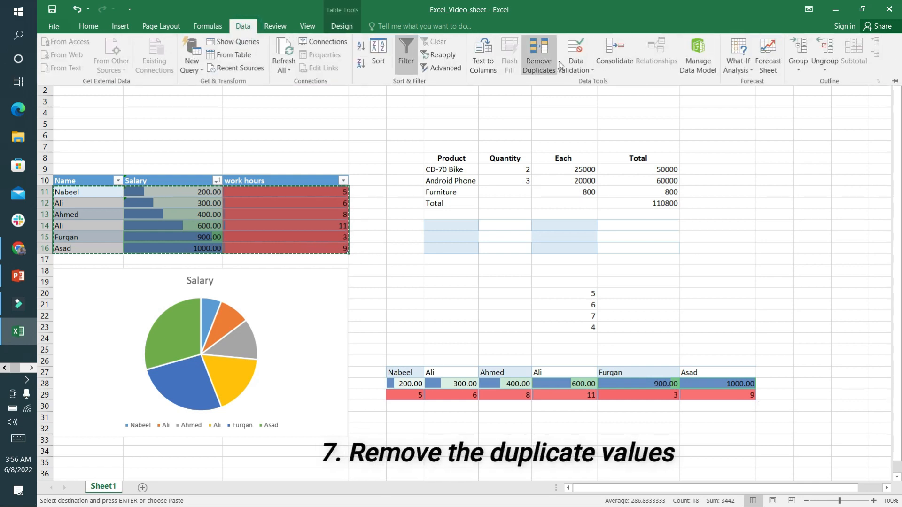
{"action": "left_click", "coordinate": [538, 54]}
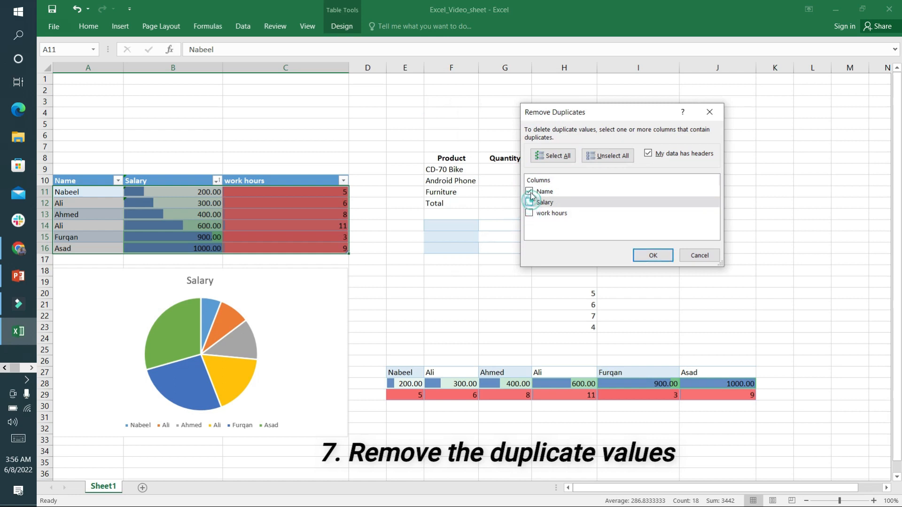
{"action": "left_click", "coordinate": [529, 202]}
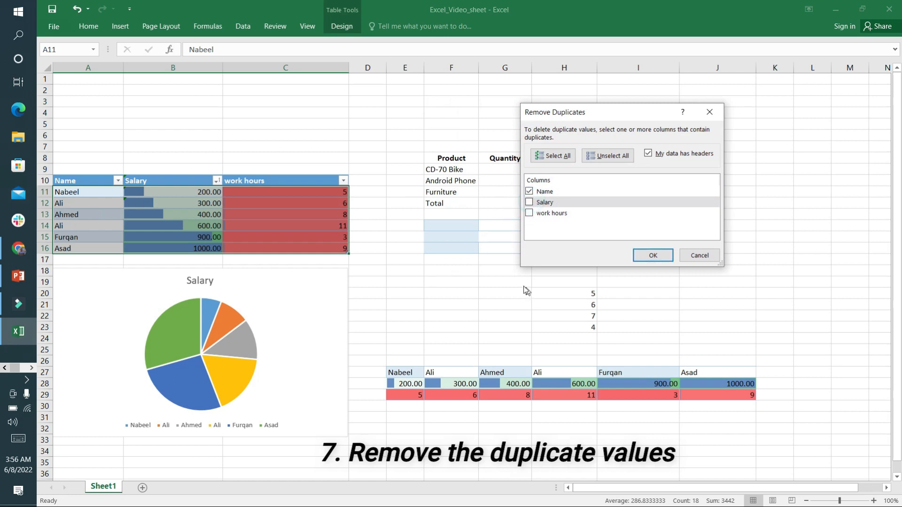
{"action": "left_click", "coordinate": [652, 255]}
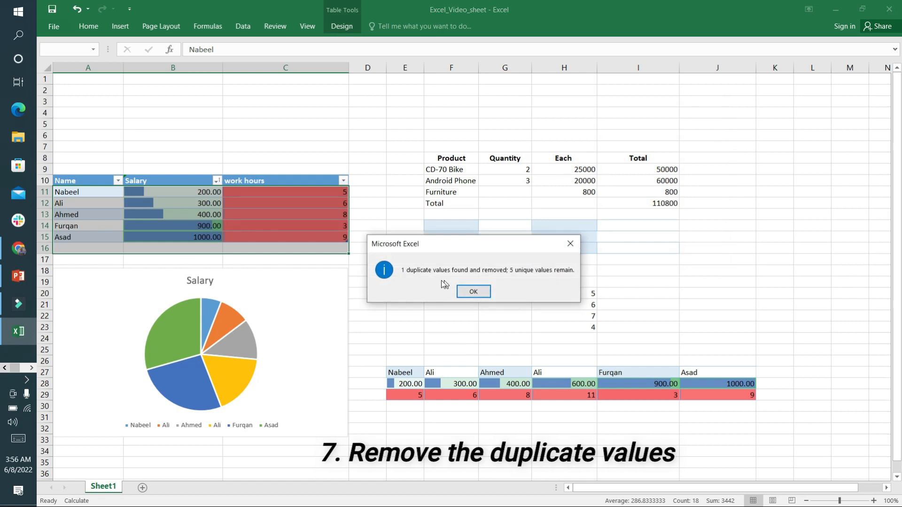
{"action": "left_click", "coordinate": [473, 291]}
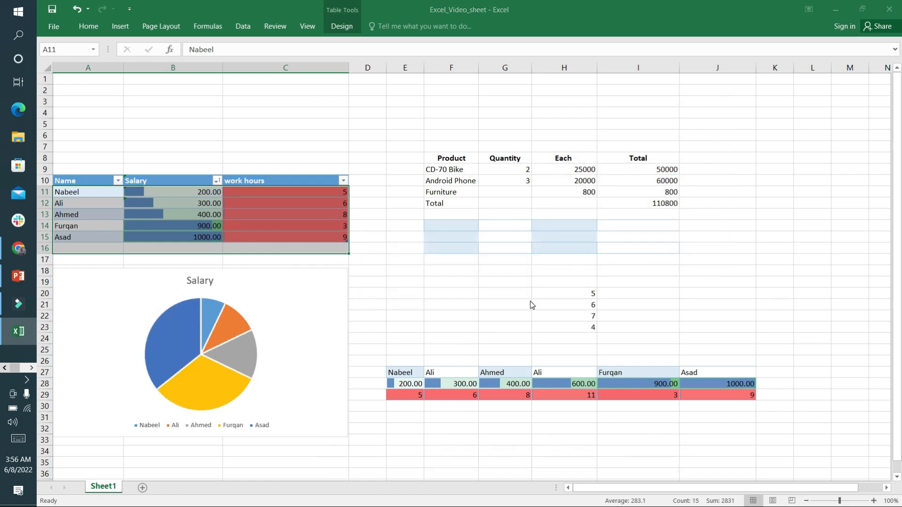
Step: Glance at the tutorial slides, then select the cell below the four numbers
{"action": "left_click", "coordinate": [19, 276]}
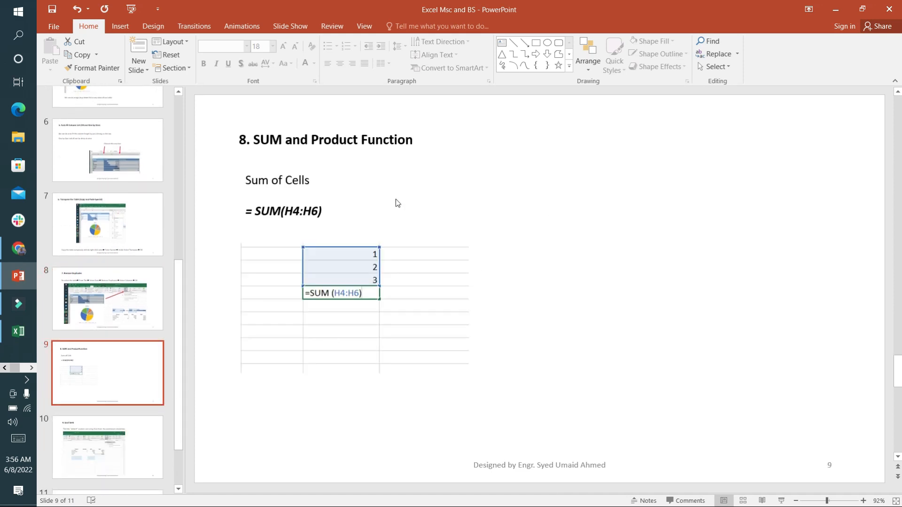
{"action": "left_click", "coordinate": [18, 331]}
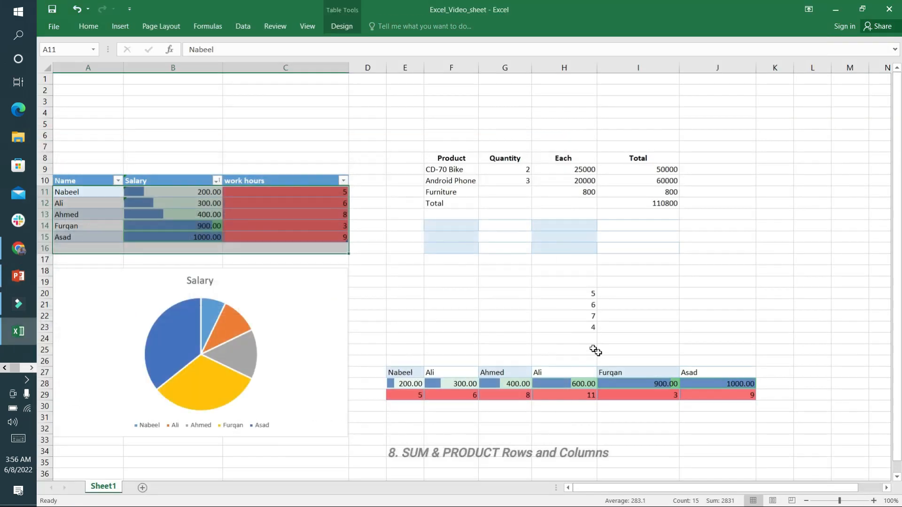
{"action": "left_click", "coordinate": [563, 338]}
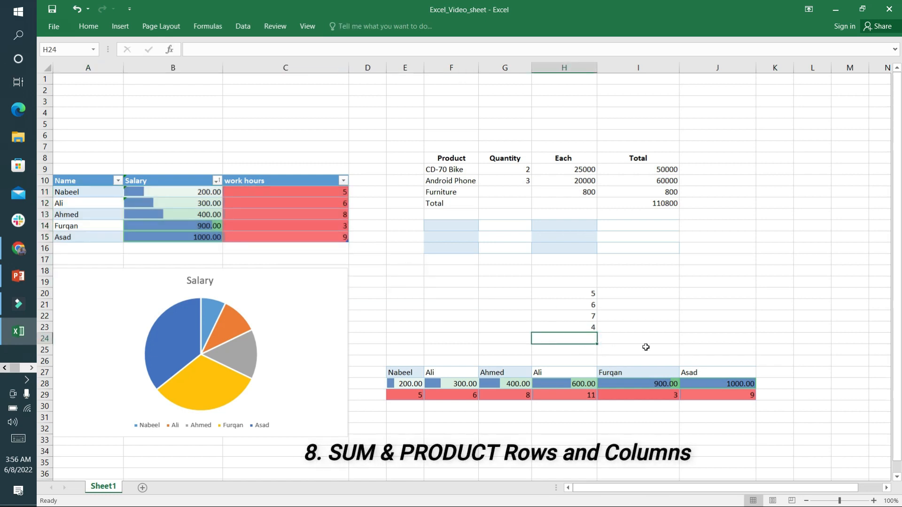
Step: Enter =SUM(H20:H23) in H24 to total the four numbers as 22
{"action": "type", "text": "=S"}
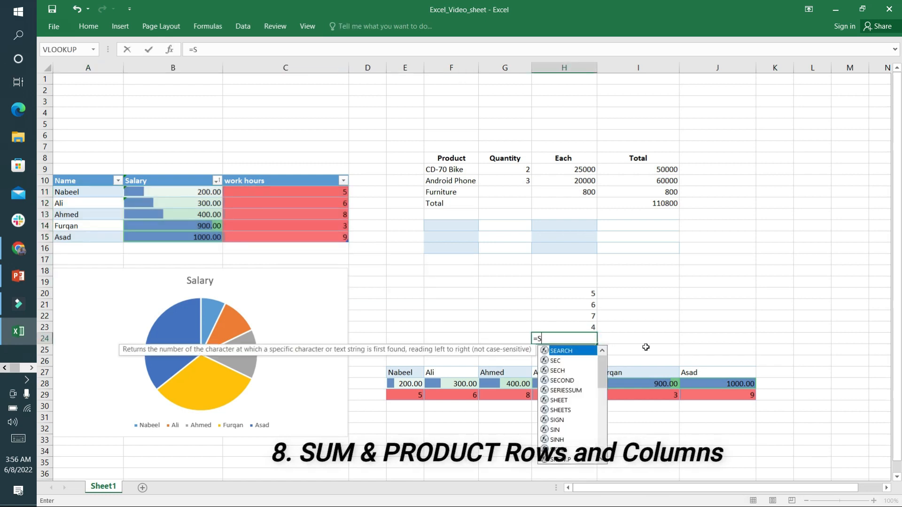
{"action": "type", "text": "UM(H20:H23"}
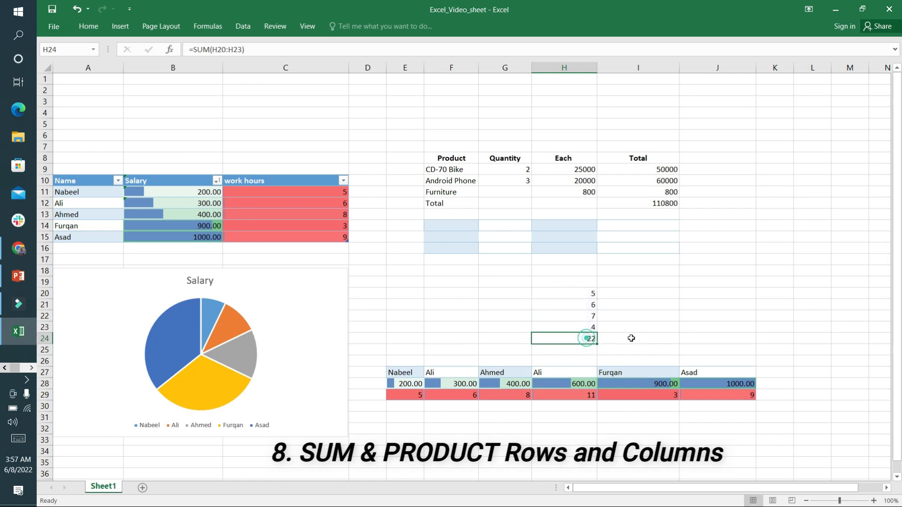
{"action": "left_click", "coordinate": [637, 338]}
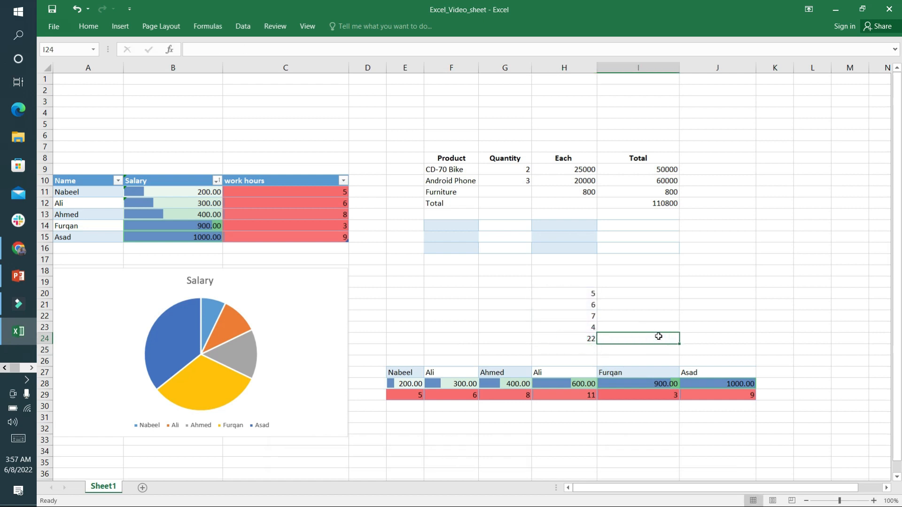
{"action": "left_click", "coordinate": [18, 276]}
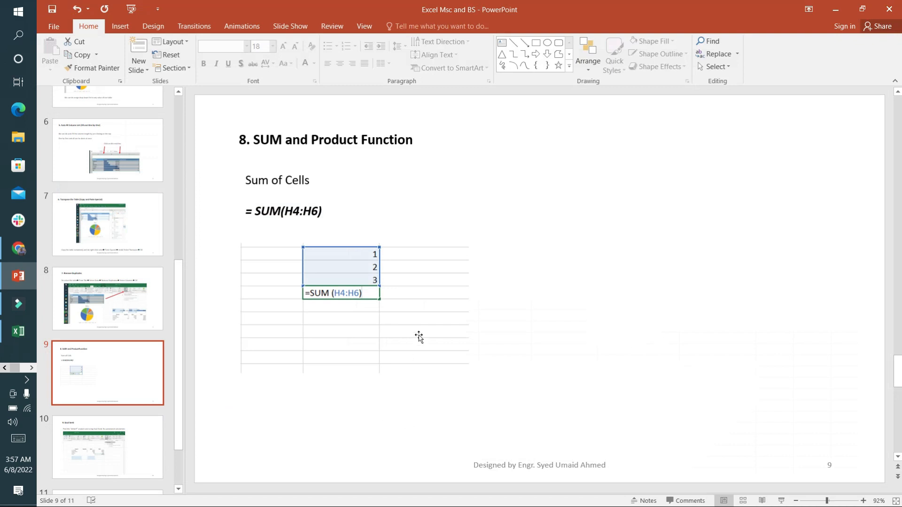
Step: Advance to slide 10, introducing Goal Seek for what-if analysis
{"action": "left_click", "coordinate": [107, 447]}
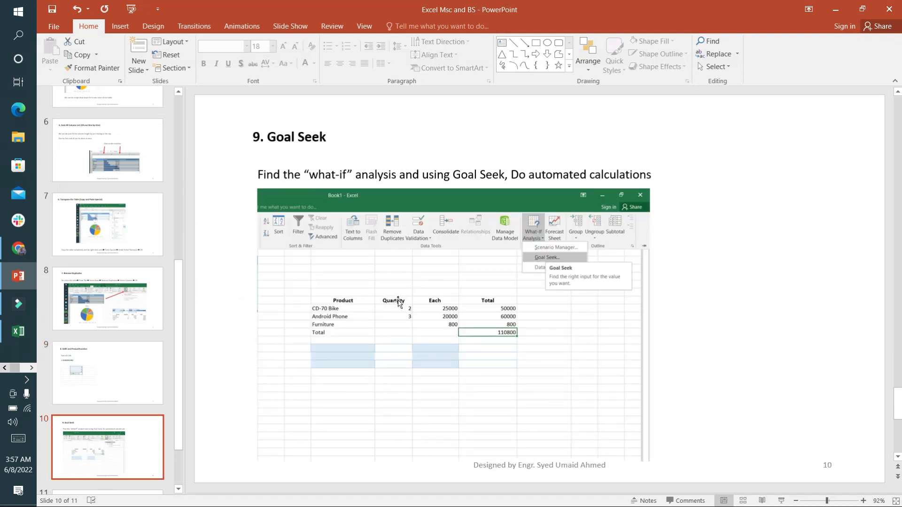
{"action": "scroll", "scroll_direction": "down", "scroll_amount": 3}
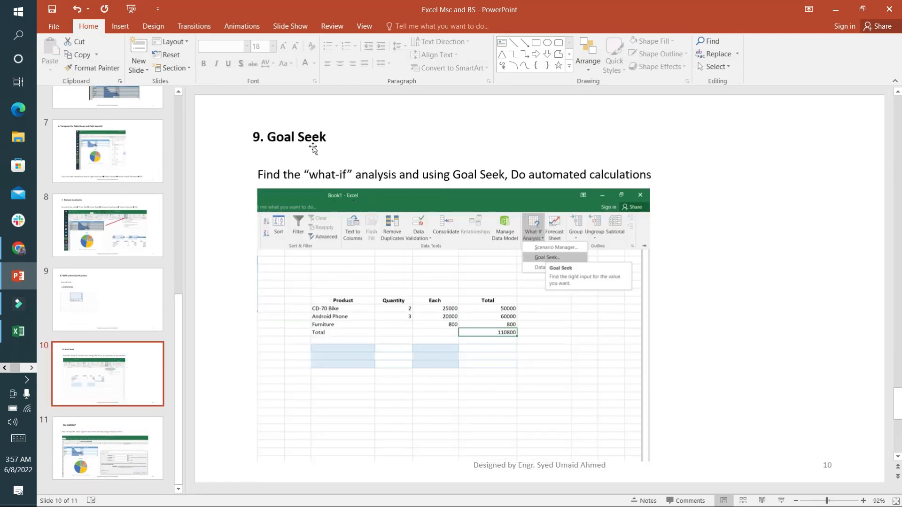
{"action": "mouse_move", "coordinate": [374, 166]}
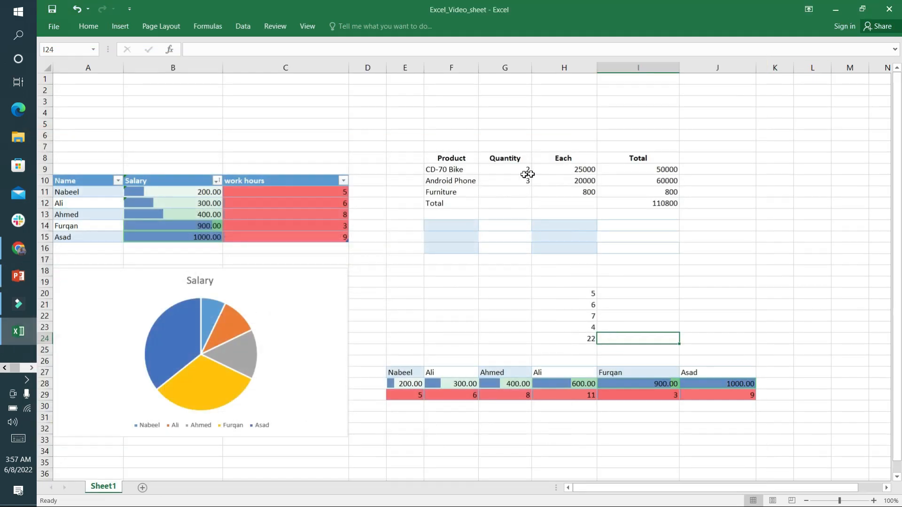
Step: Replace the CD-70 Bike total in I9 with =PRODUCT(G9:H9), giving 50000, and check I12
{"action": "left_click", "coordinate": [505, 169]}
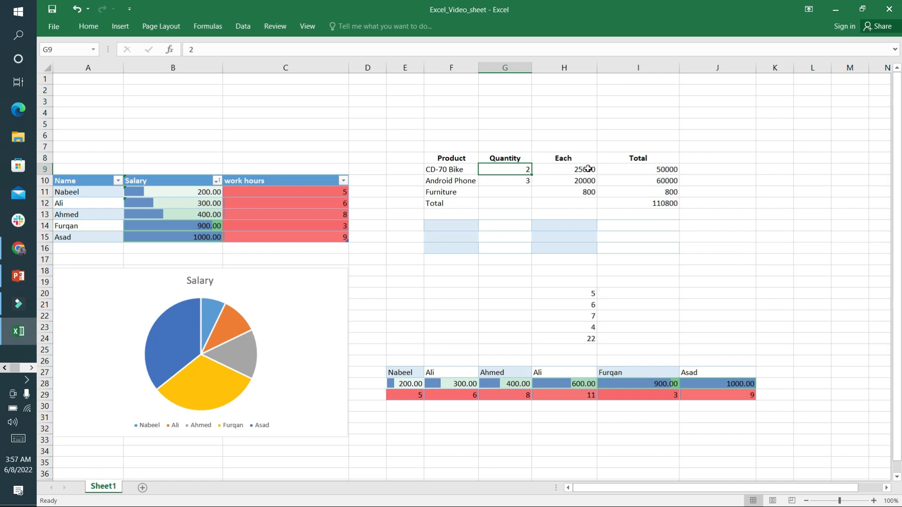
{"action": "left_click", "coordinate": [637, 169]}
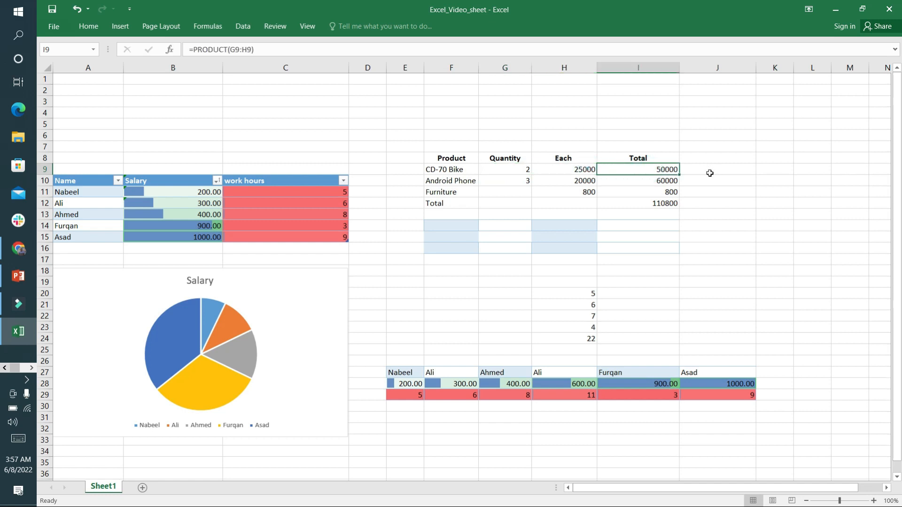
{"action": "key", "text": "Delete"}
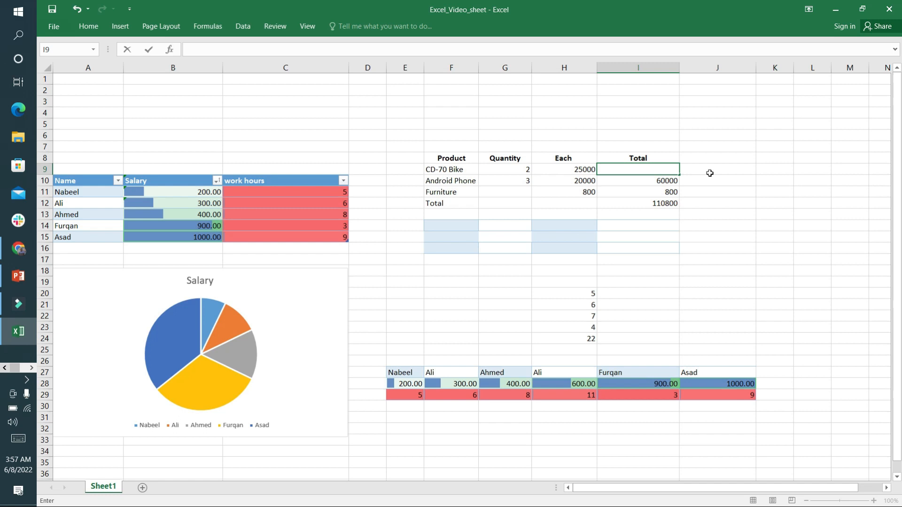
{"action": "type", "text": "=PR"}
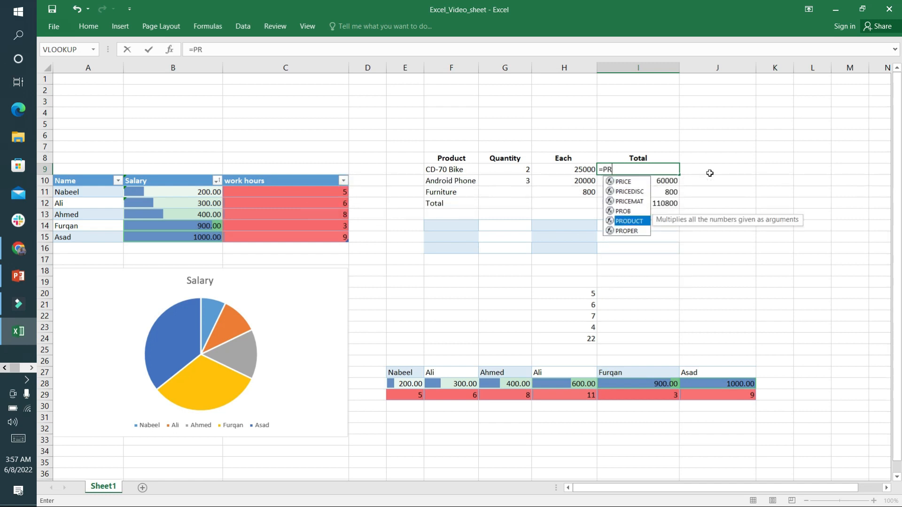
{"action": "double_click", "coordinate": [628, 221]}
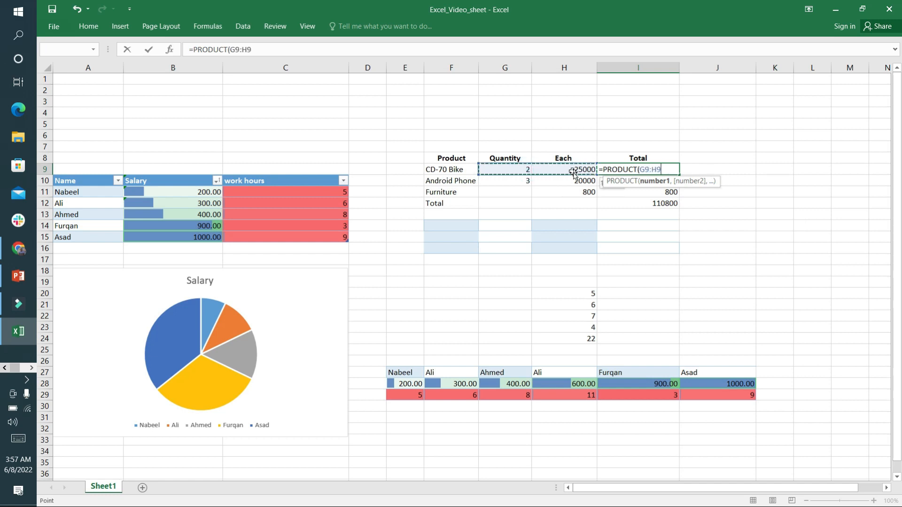
{"action": "key", "text": "Return"}
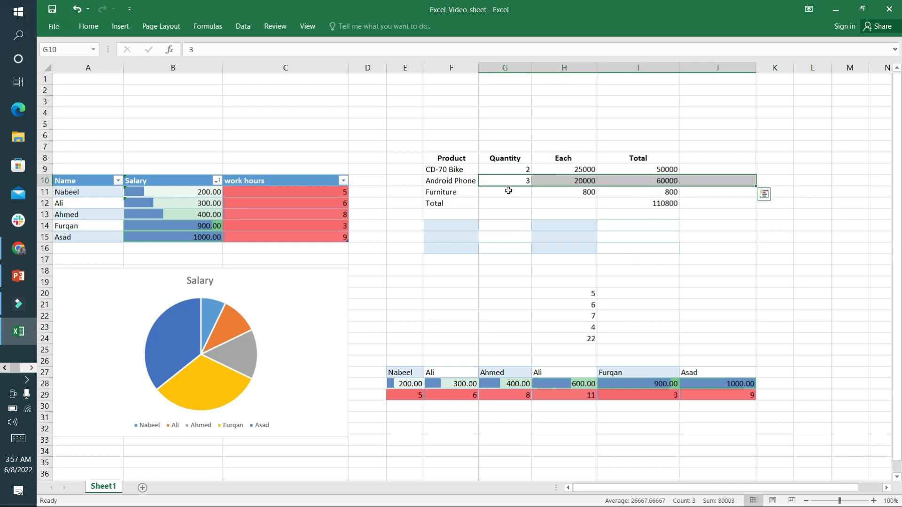
{"action": "left_click", "coordinate": [504, 192]}
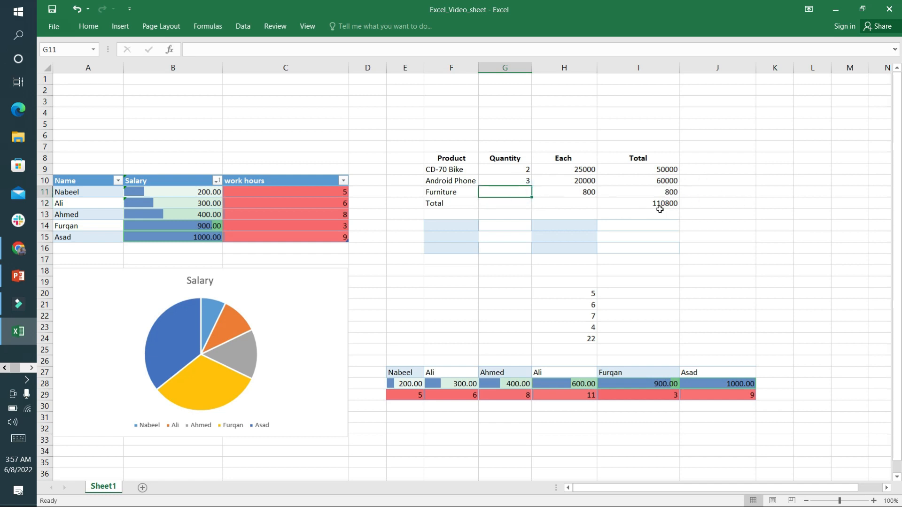
{"action": "mouse_move", "coordinate": [666, 203]}
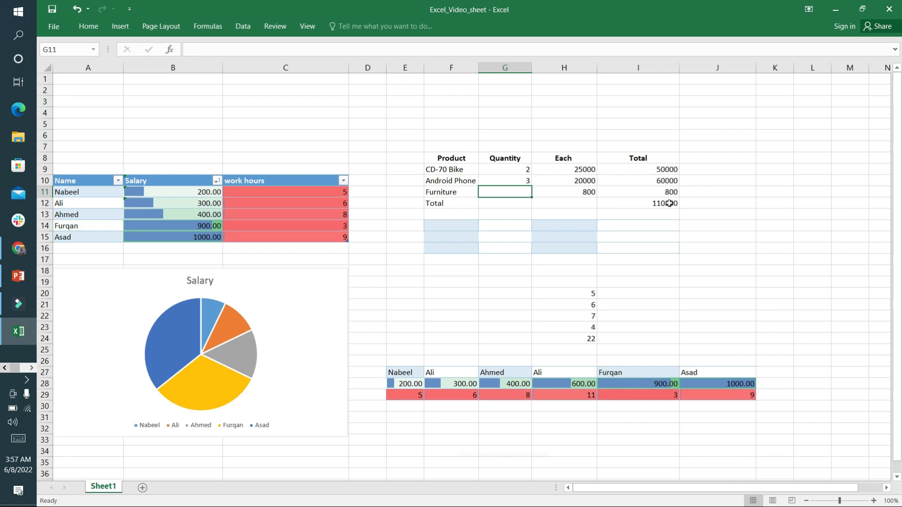
{"action": "left_click", "coordinate": [637, 203]}
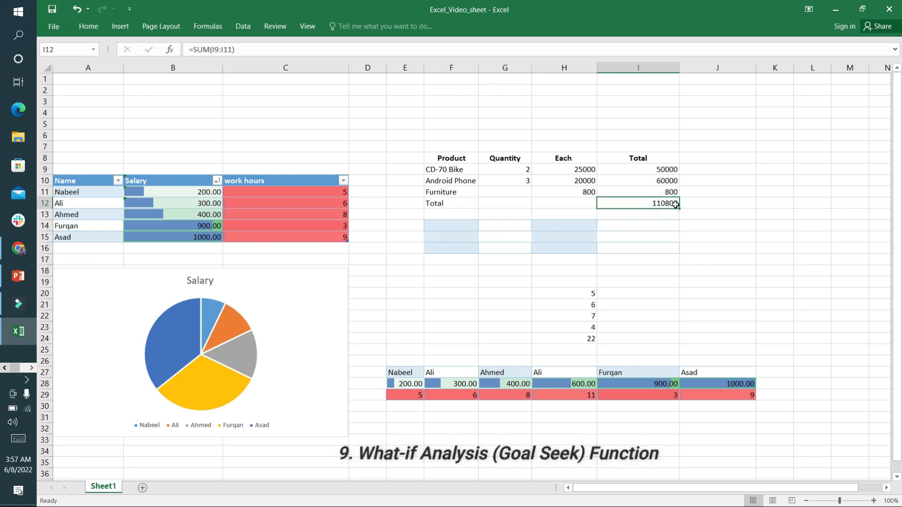
{"action": "mouse_move", "coordinate": [243, 26]}
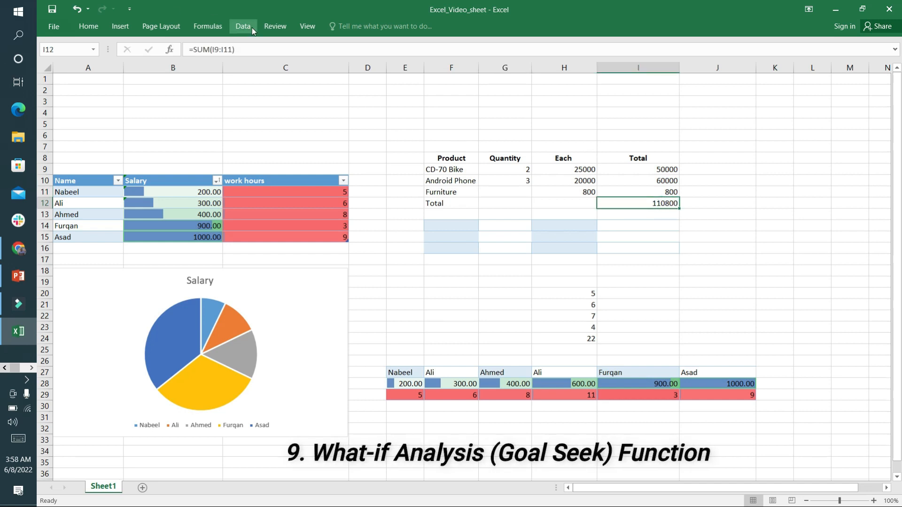
Step: Goal Seek I12 to 120000 by changing Furniture quantity G11, which becomes 12.5
{"action": "left_click", "coordinate": [243, 25]}
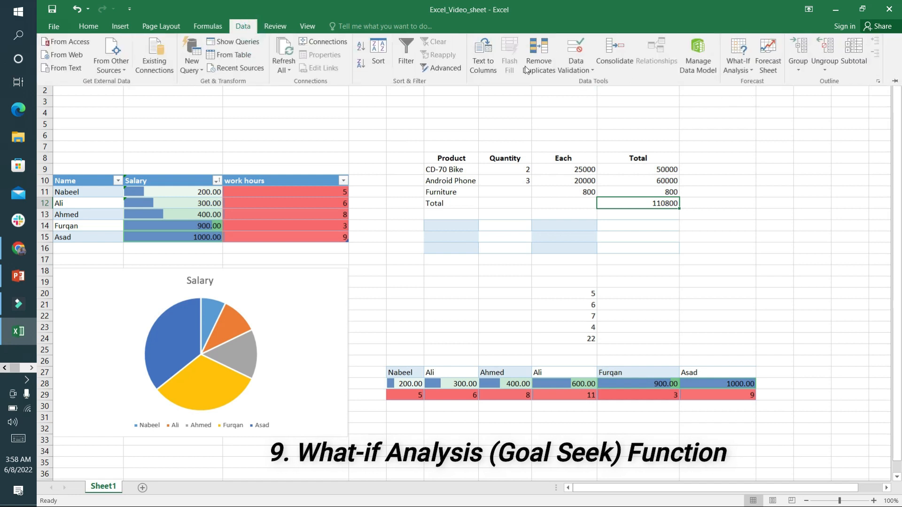
{"action": "mouse_move", "coordinate": [665, 213]}
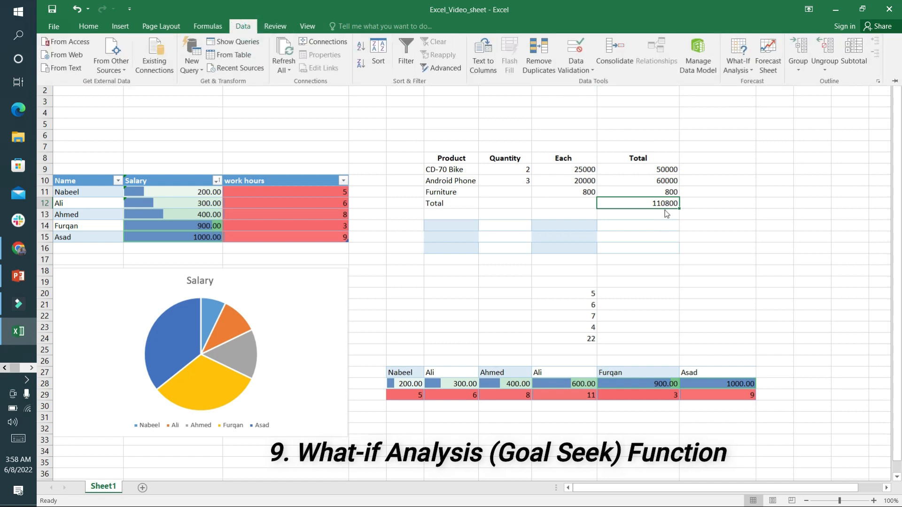
{"action": "left_click", "coordinate": [738, 54]}
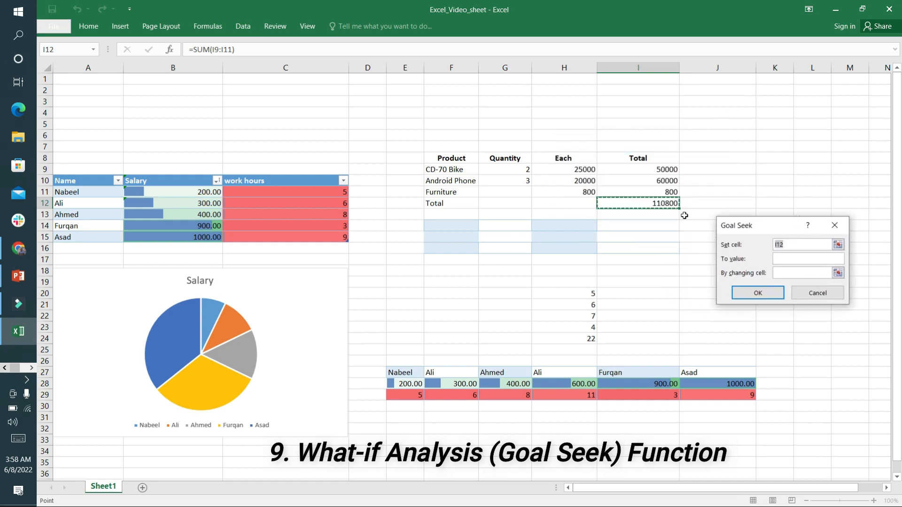
{"action": "left_click", "coordinate": [802, 259]}
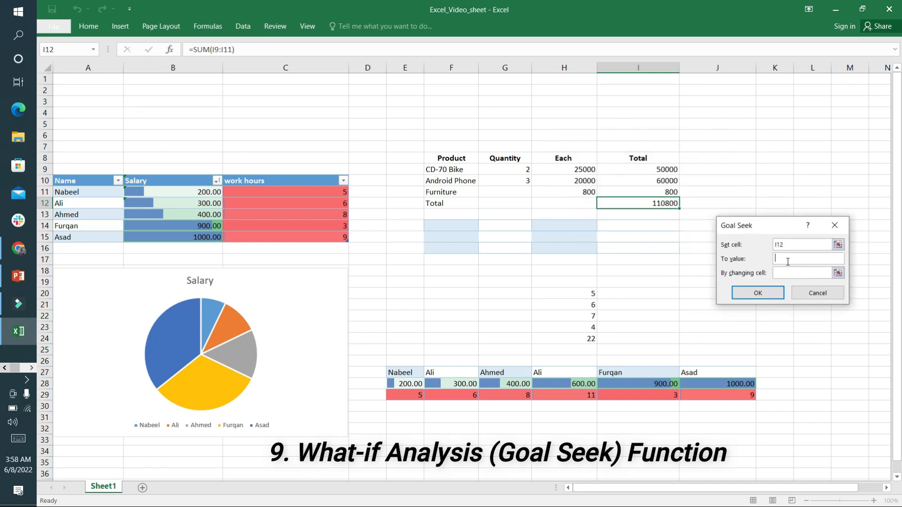
{"action": "type", "text": "12"}
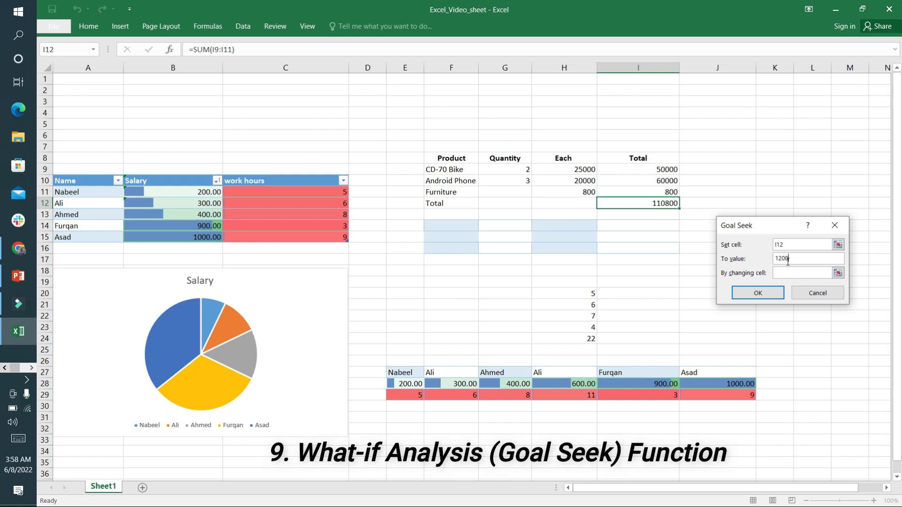
{"action": "type", "text": "00"}
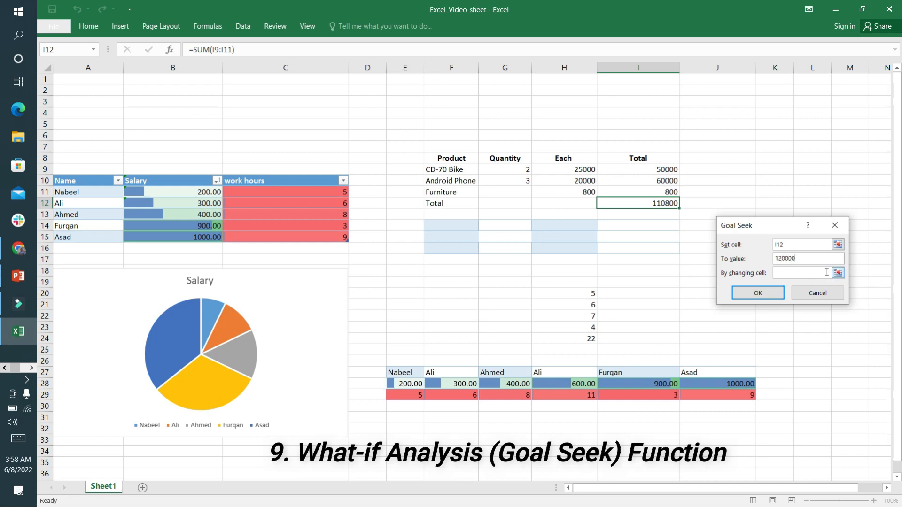
{"action": "left_click", "coordinate": [838, 272]}
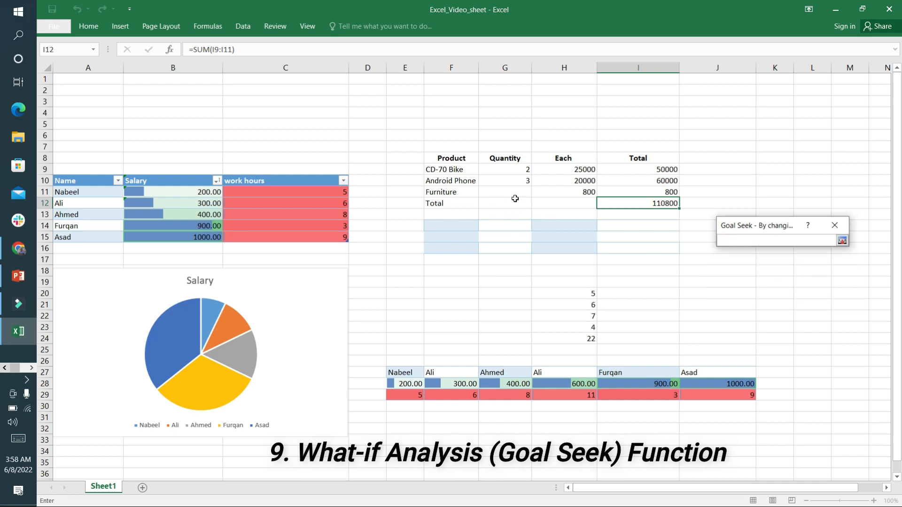
{"action": "left_click", "coordinate": [504, 191]}
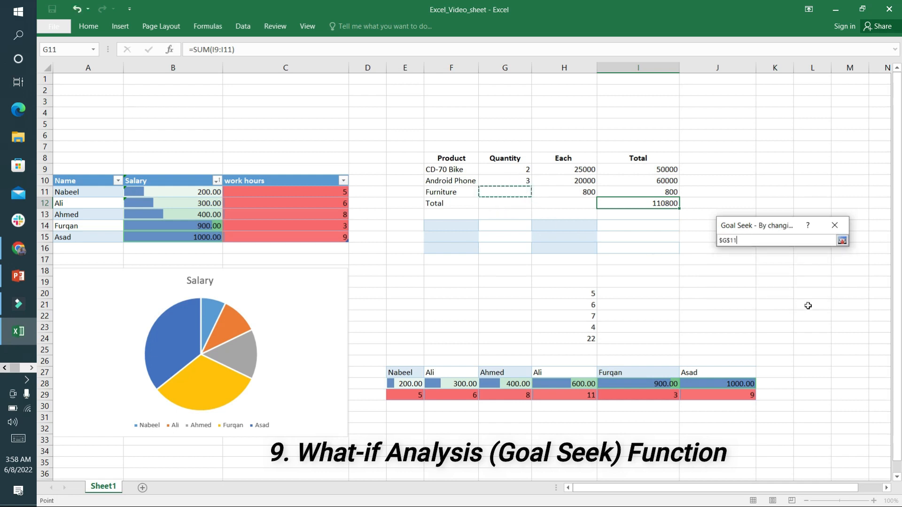
{"action": "left_click", "coordinate": [841, 240]}
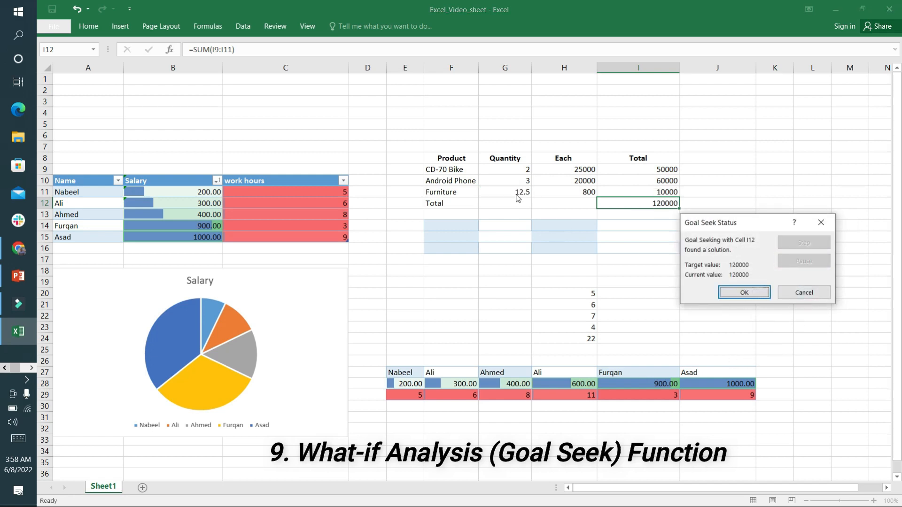
{"action": "mouse_move", "coordinate": [664, 219]}
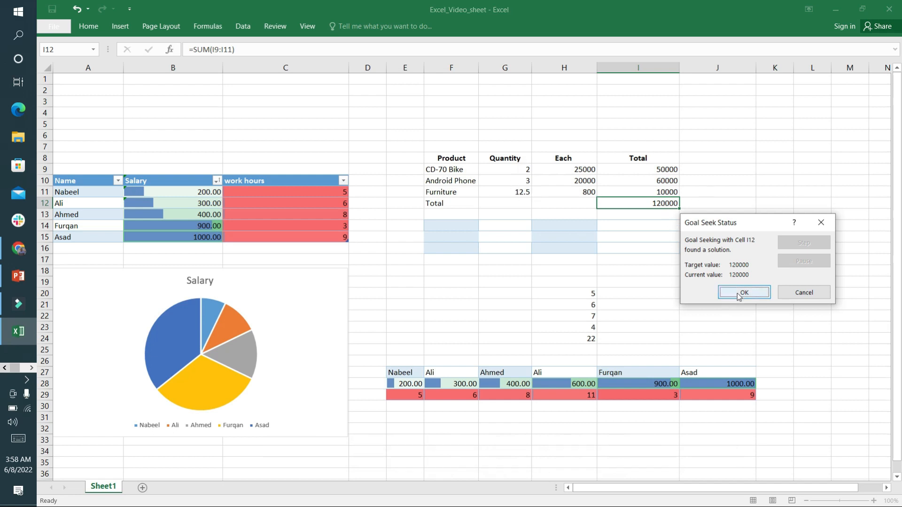
{"action": "left_click", "coordinate": [743, 293]}
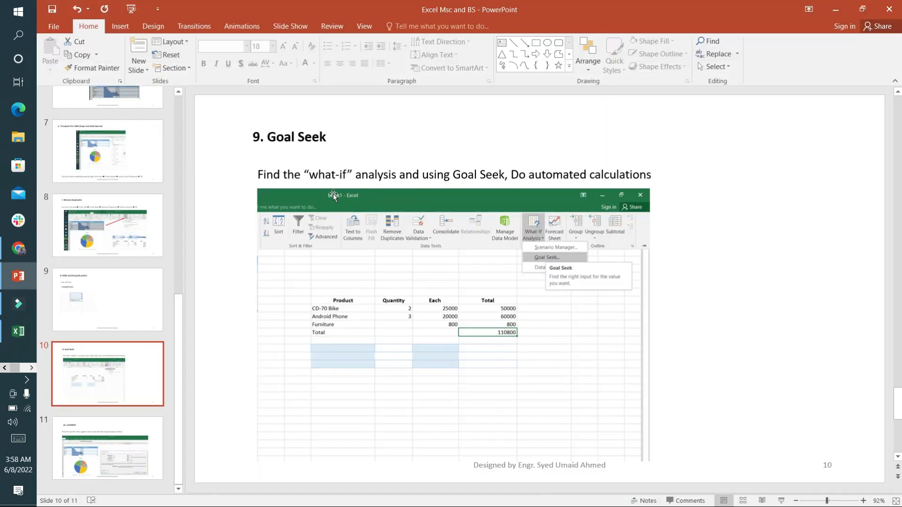
Step: Show slide 11 on VLOOKUP, then return to the Excel salary workbook
{"action": "left_click", "coordinate": [107, 448]}
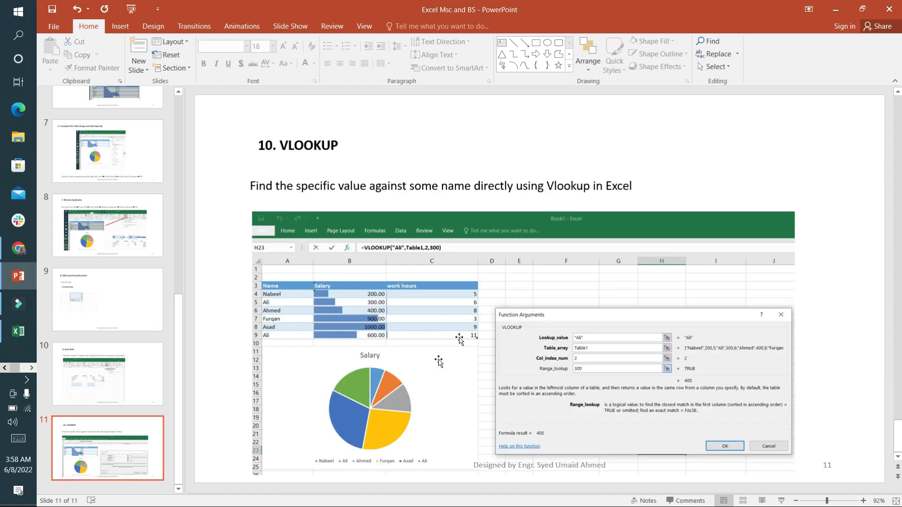
{"action": "mouse_move", "coordinate": [395, 316]}
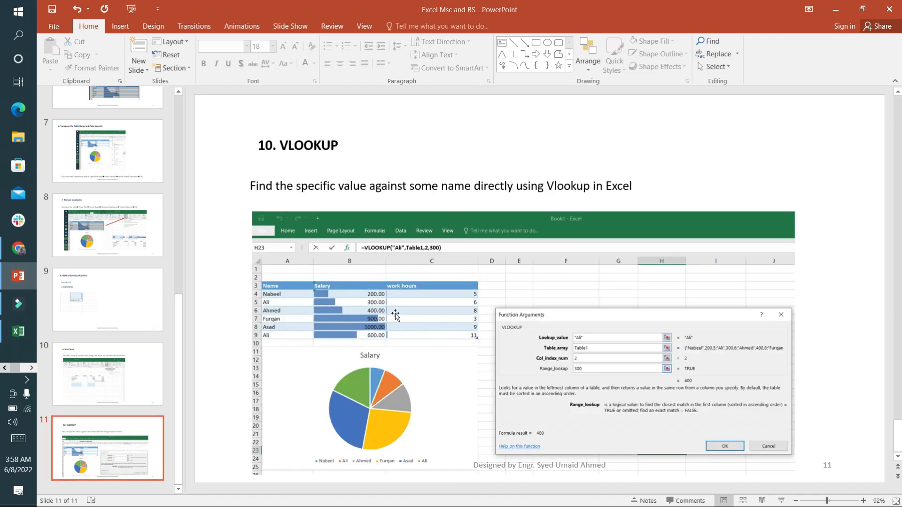
{"action": "mouse_move", "coordinate": [887, 31]}
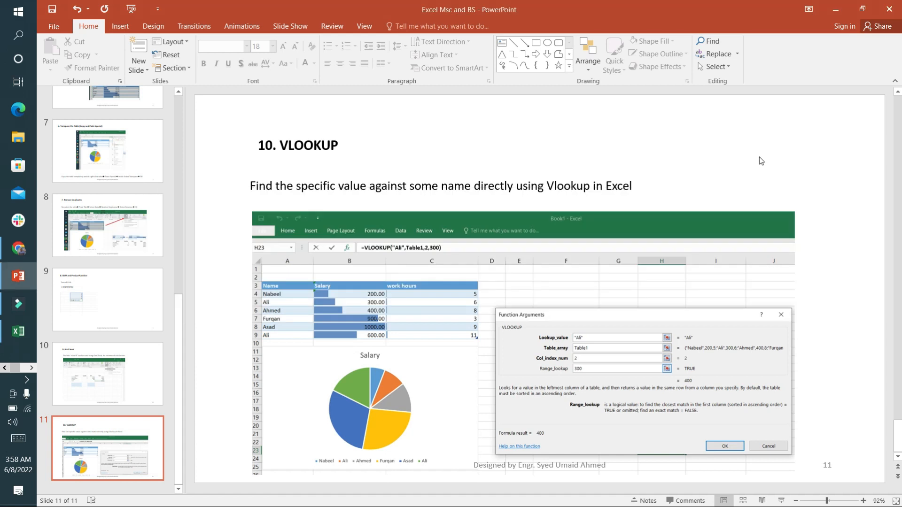
{"action": "left_click", "coordinate": [18, 332]}
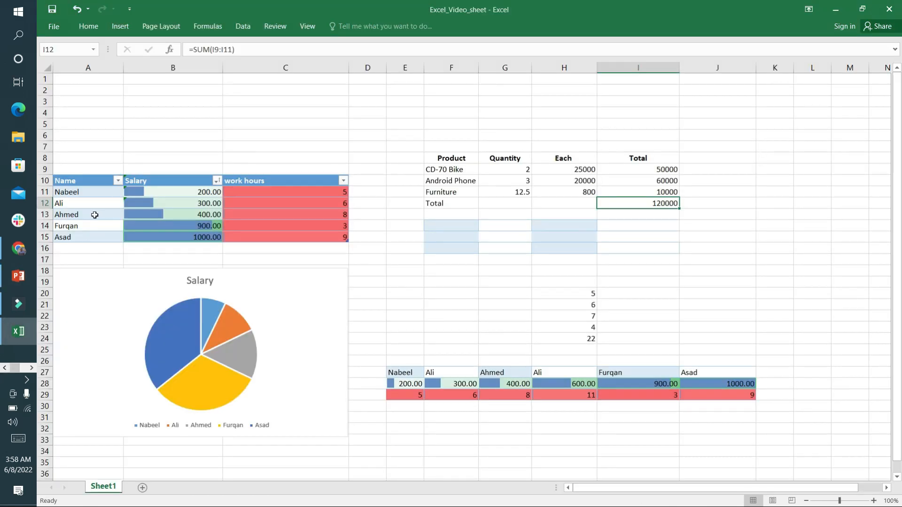
Step: Insert a VLOOKUP in G3 for "Ahmed" in Table1, column 2, false, returning 400
{"action": "left_click", "coordinate": [504, 100]}
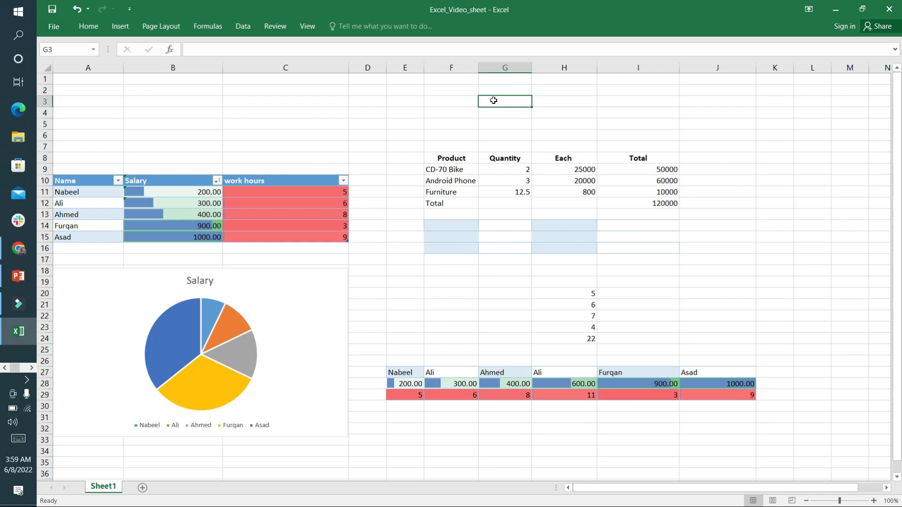
{"action": "left_click", "coordinate": [170, 49]}
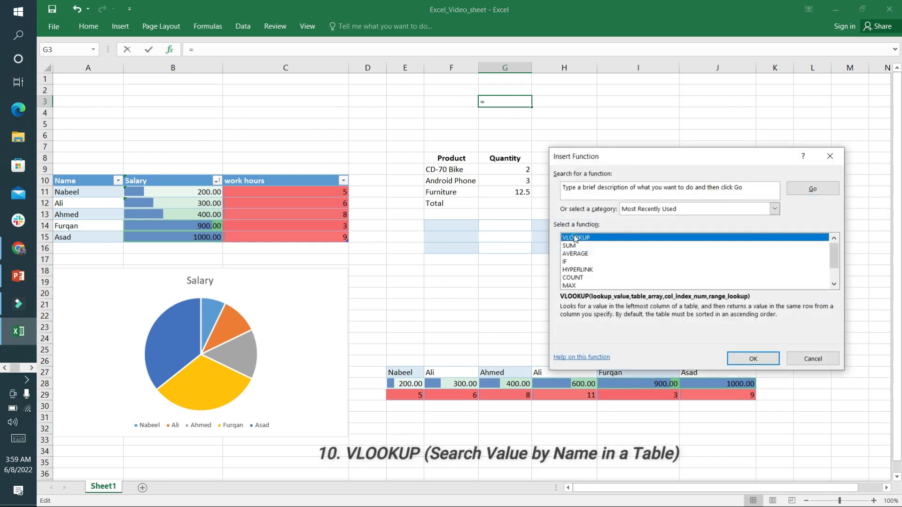
{"action": "left_click", "coordinate": [752, 358]}
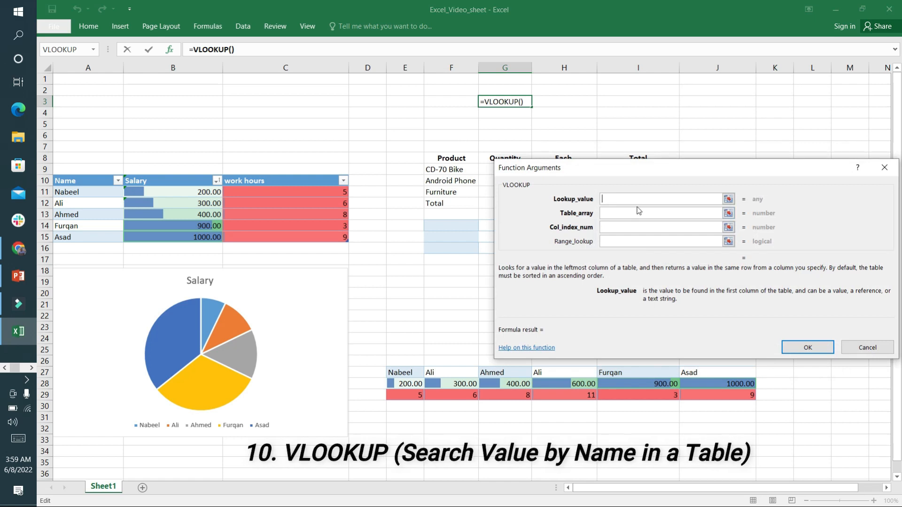
{"action": "type", "text": "Ahmed\""}
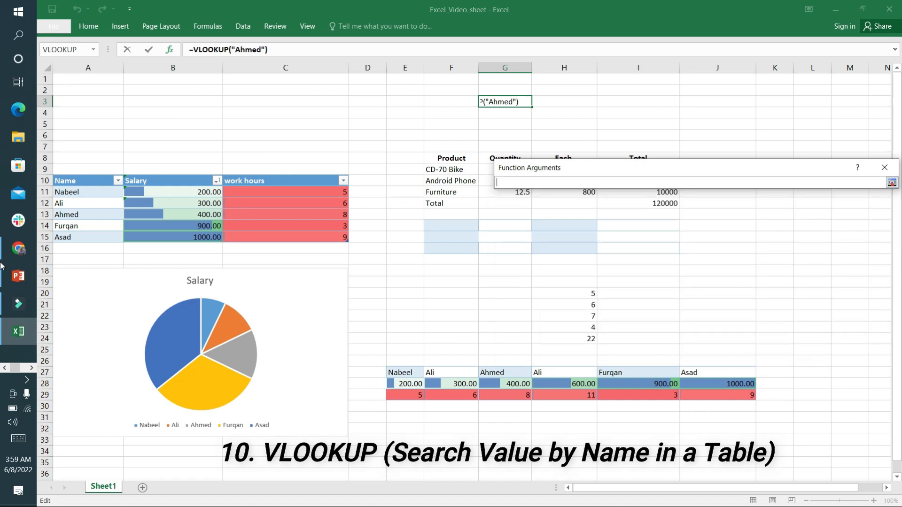
{"action": "type", "text": "Table1"}
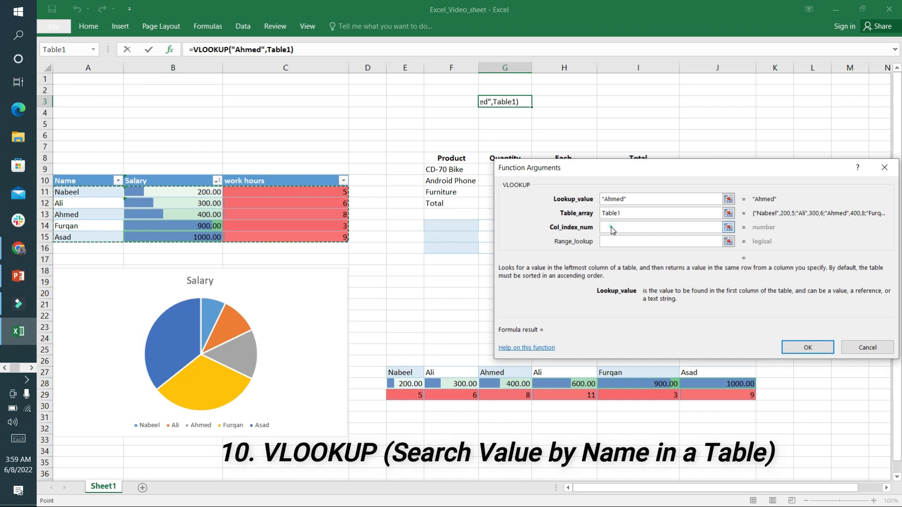
{"action": "type", "text": "2"}
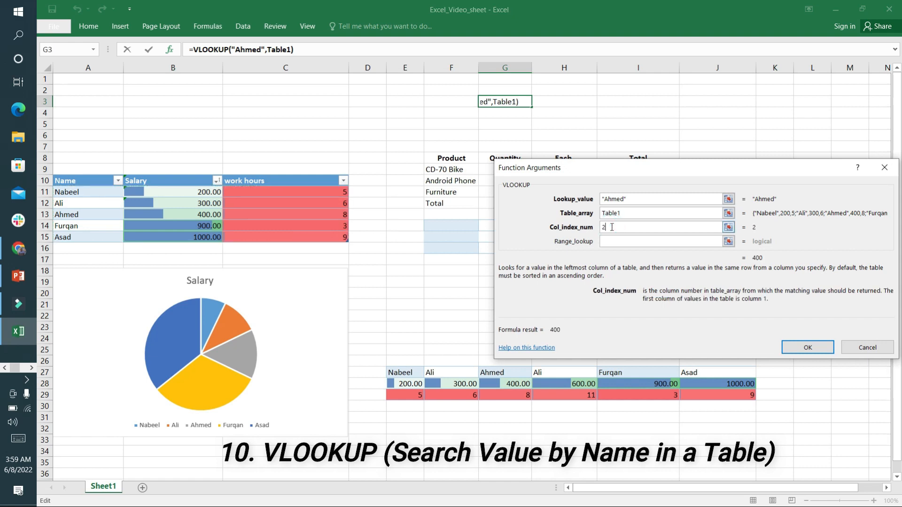
{"action": "left_click", "coordinate": [662, 241]}
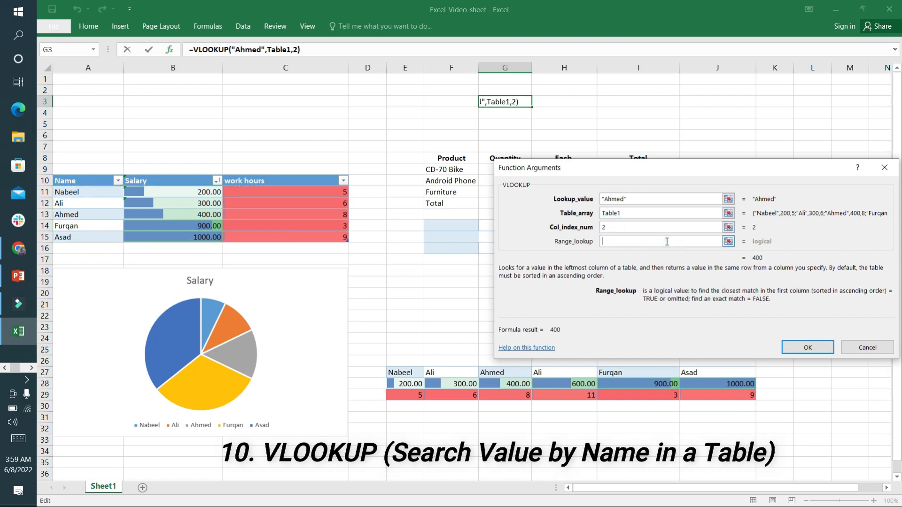
{"action": "type", "text": "false"}
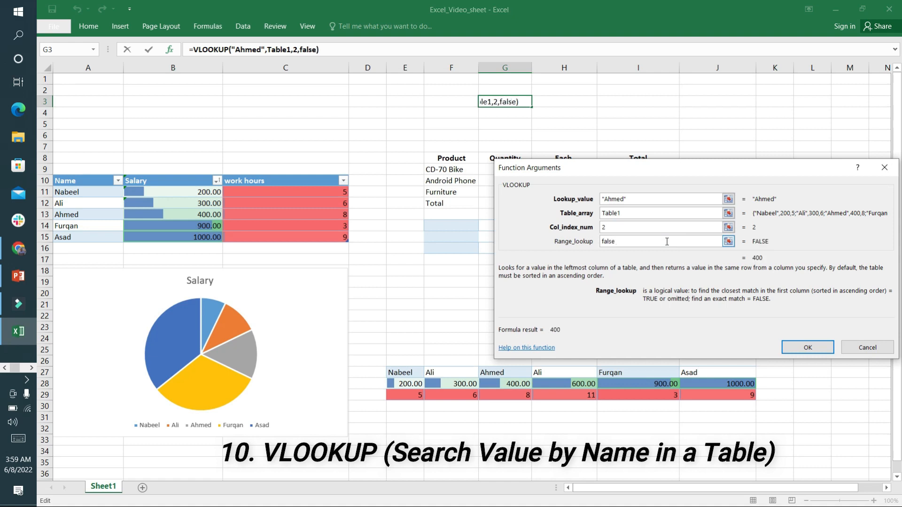
{"action": "left_click", "coordinate": [806, 348]}
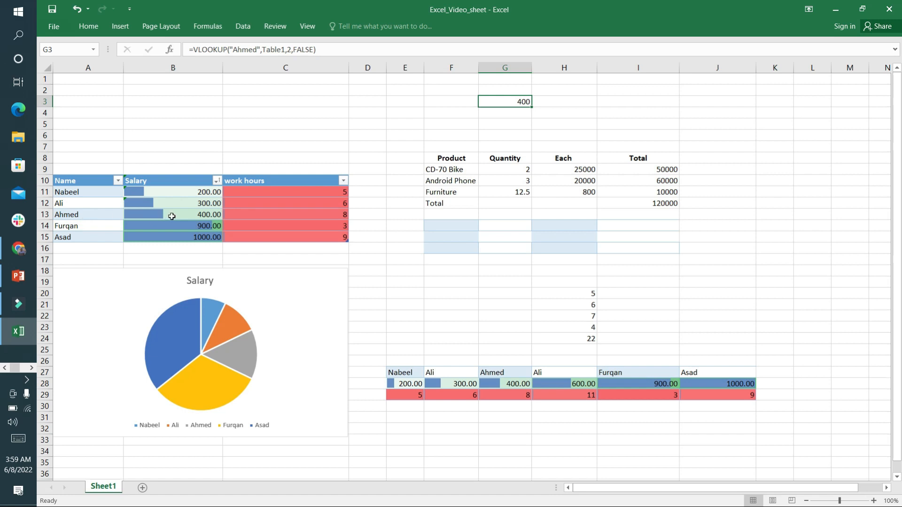
{"action": "key", "text": "alt+tab"}
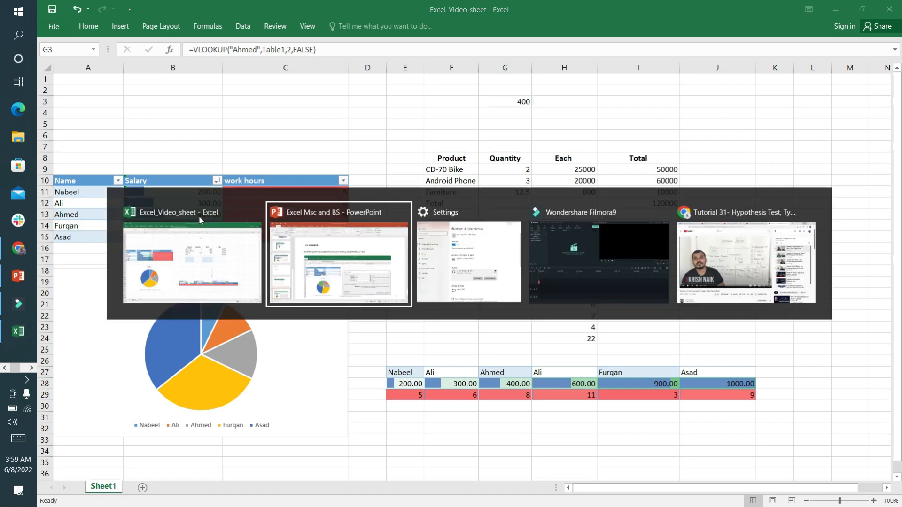
Step: Bring PowerPoint forward and page through slides 3, 2, 3, 4, ending on slide 5
{"action": "left_click", "coordinate": [338, 255]}
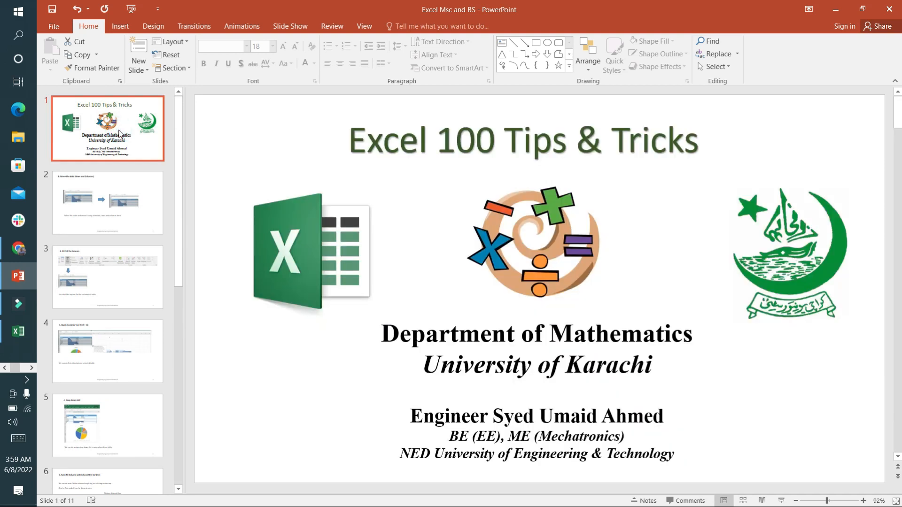
{"action": "left_click", "coordinate": [107, 277]}
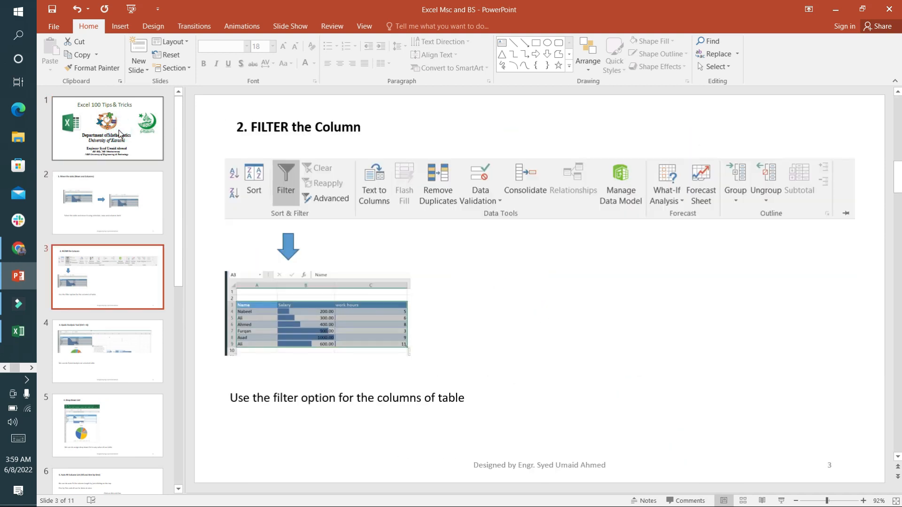
{"action": "left_click", "coordinate": [107, 203]}
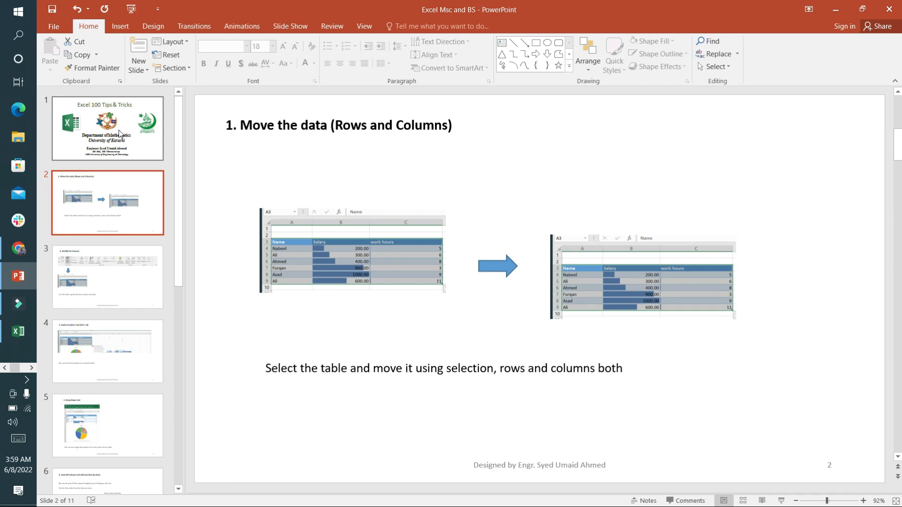
{"action": "left_click", "coordinate": [107, 276]}
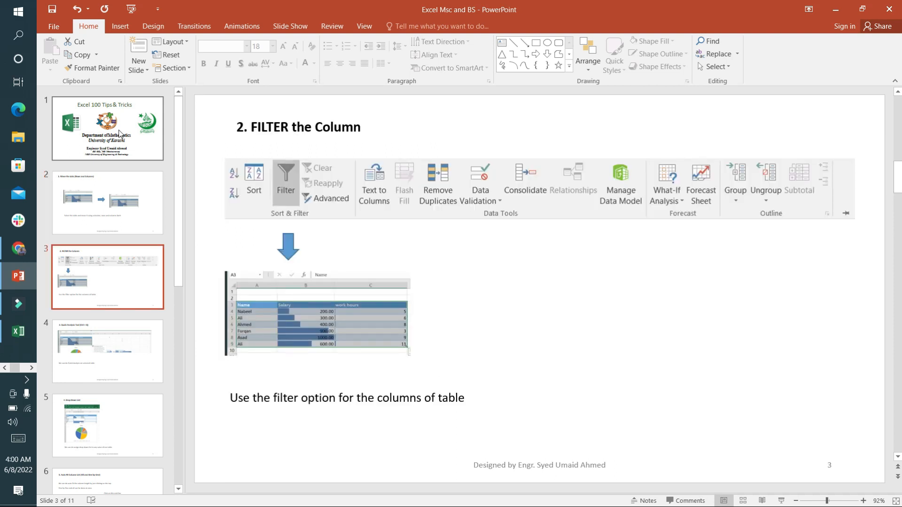
{"action": "left_click", "coordinate": [107, 351]}
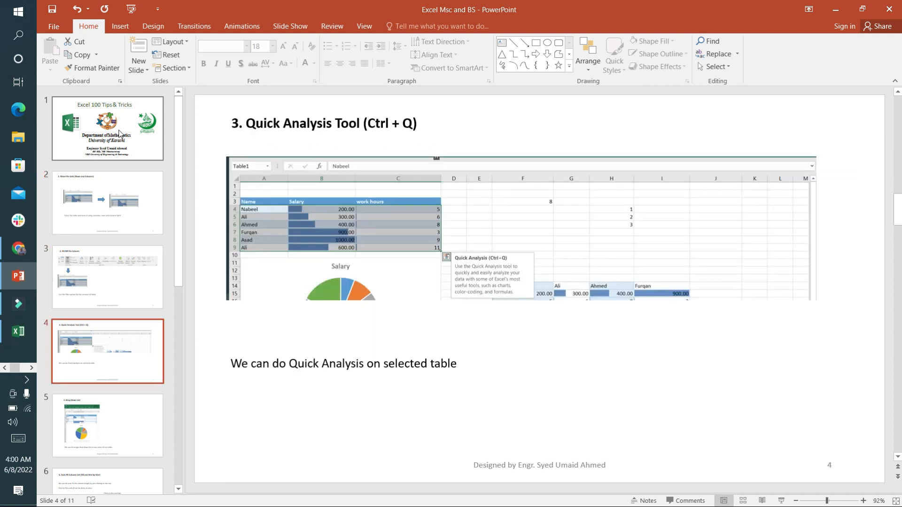
{"action": "left_click", "coordinate": [107, 424]}
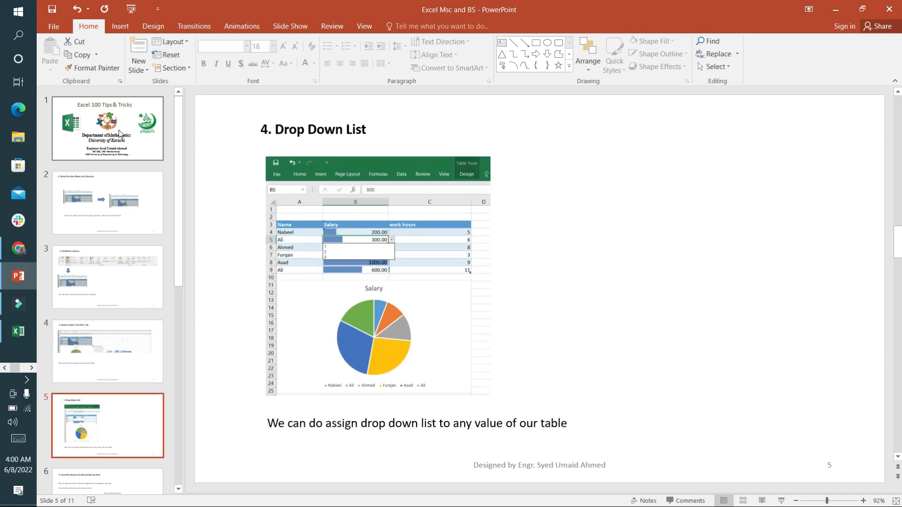